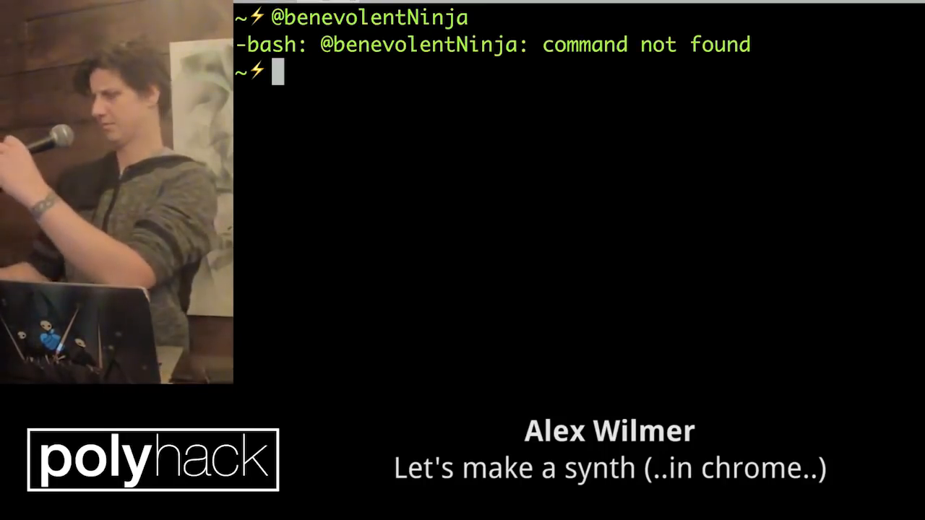
- Run chrome-fresh to launch a test-controlled blank Chrome page with DevTools open
type("chrome-fresh")
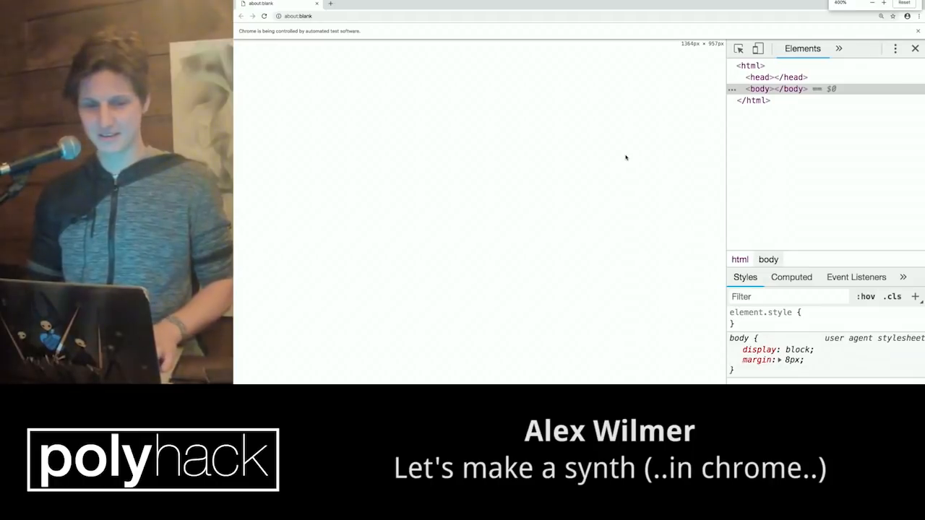
mouse_move(350, 128)
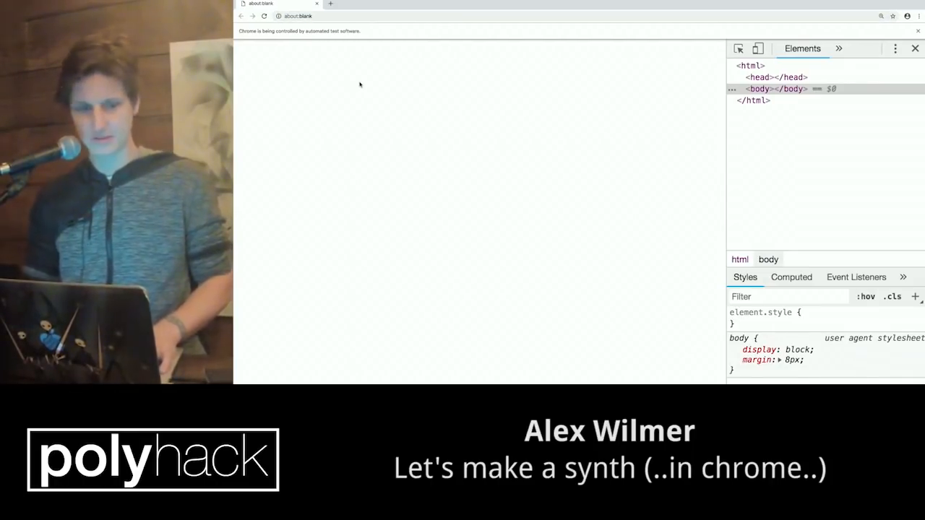
- Go to the GitHub repository page and open a new Google tab beside it
left_click(298, 16)
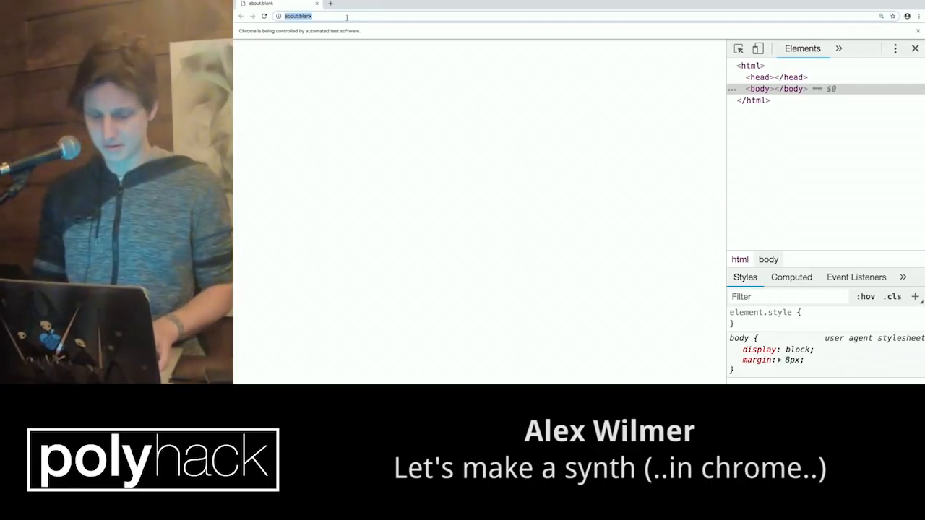
type("github.come/")
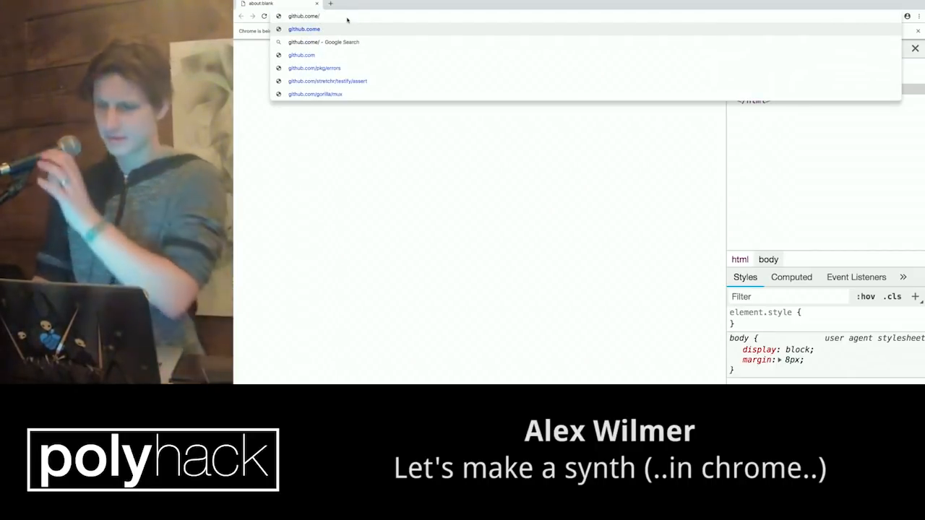
type("alex")
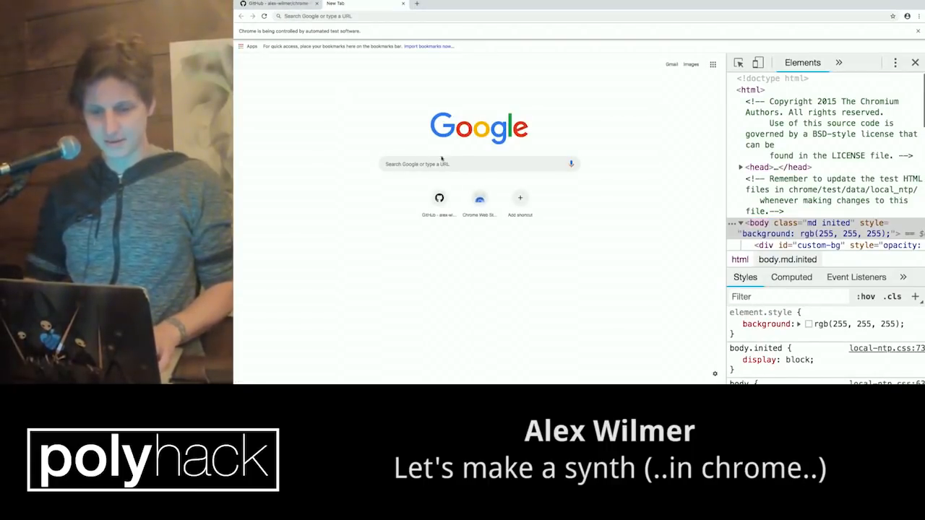
- Search Google for 'synth' and scroll through the image results
type("synth")
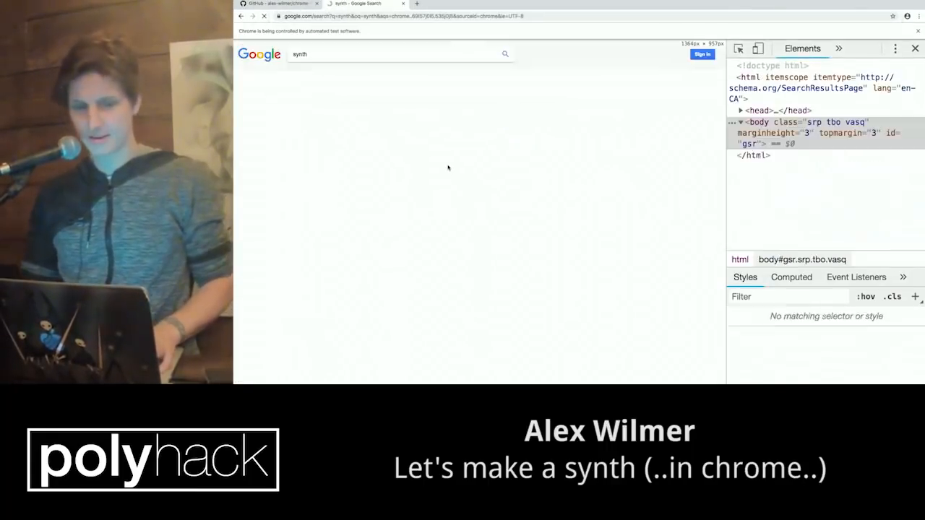
left_click(318, 75)
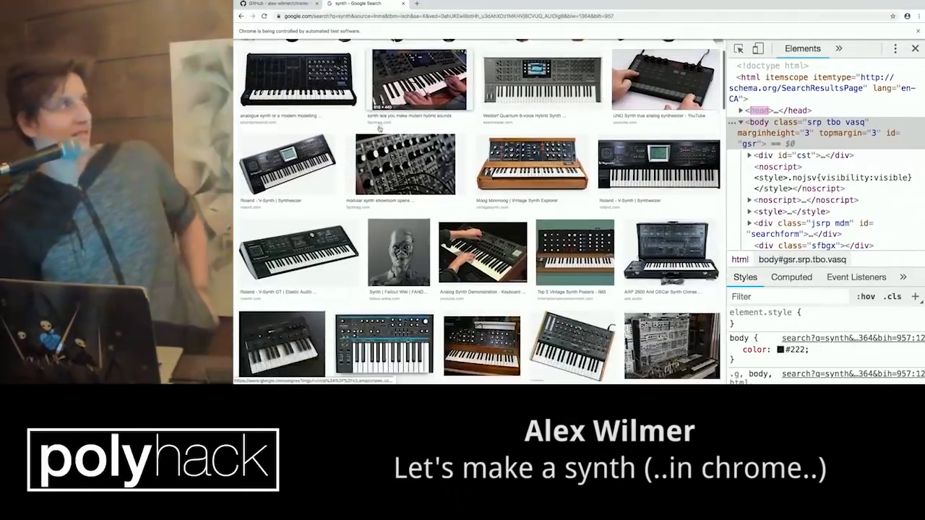
scroll("down", 3)
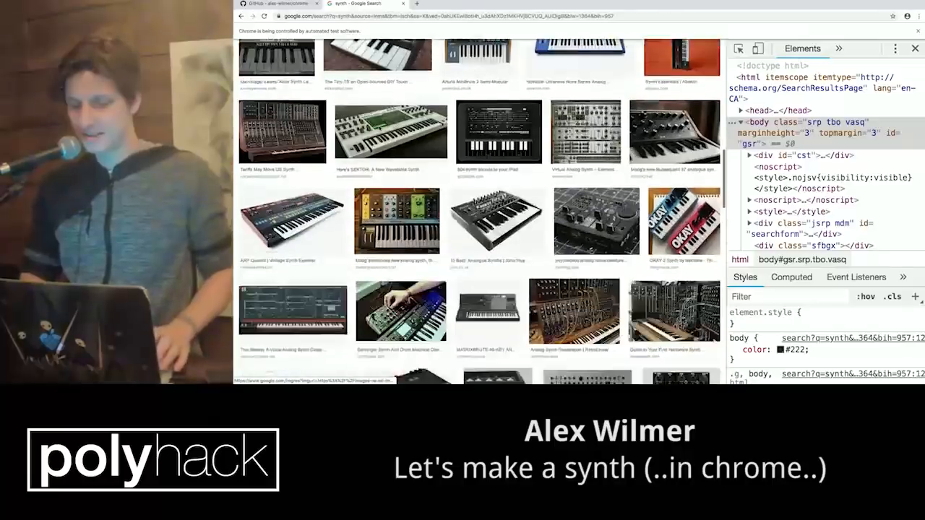
scroll("down", 3)
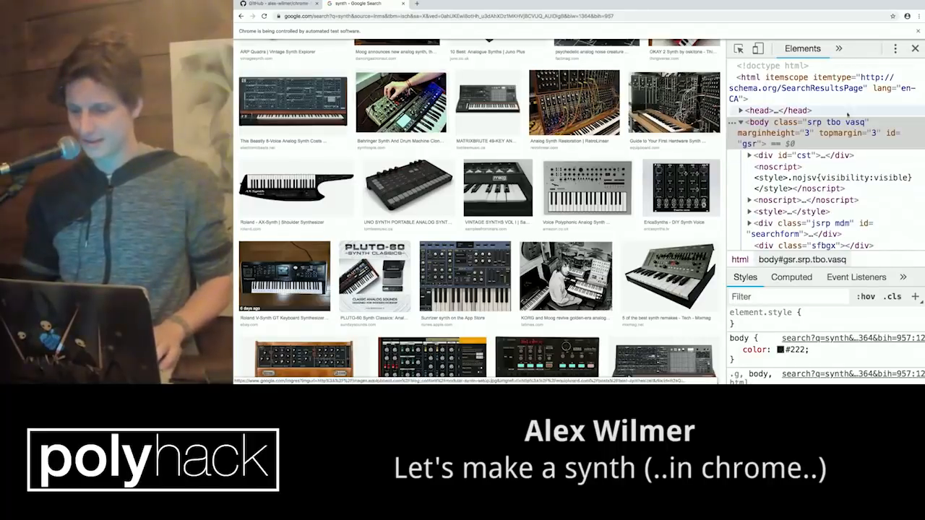
left_click(838, 48)
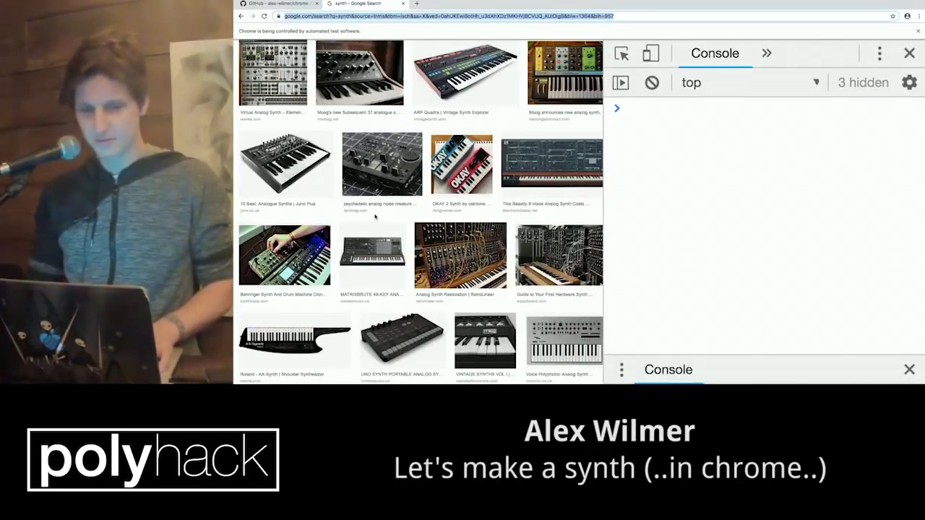
- Load microsoft.com and blank its page body with a document.body console command
type("microsoft.com/en-ca/")
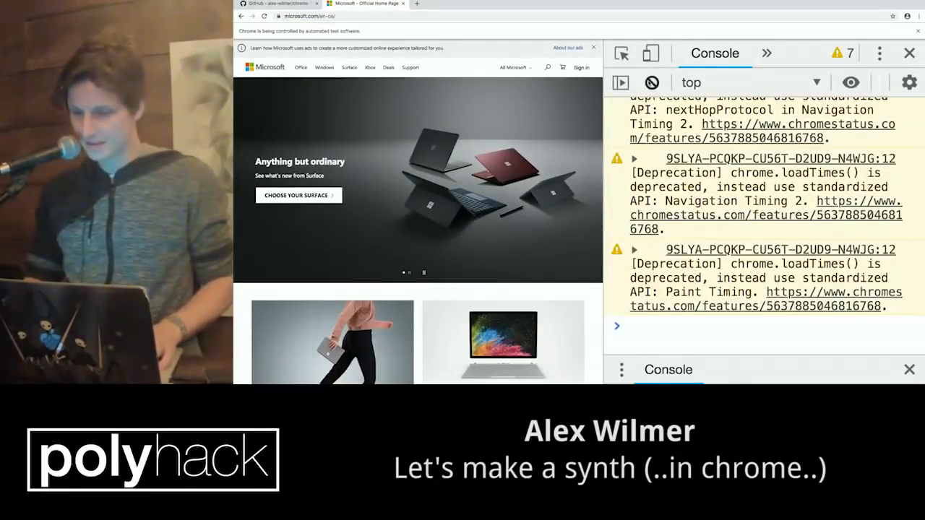
type("document")
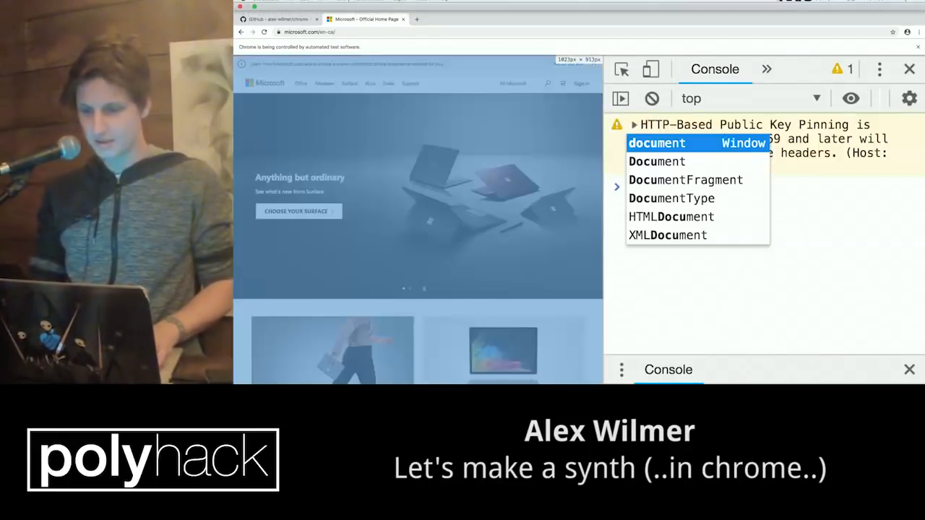
type("document.body.innerText")
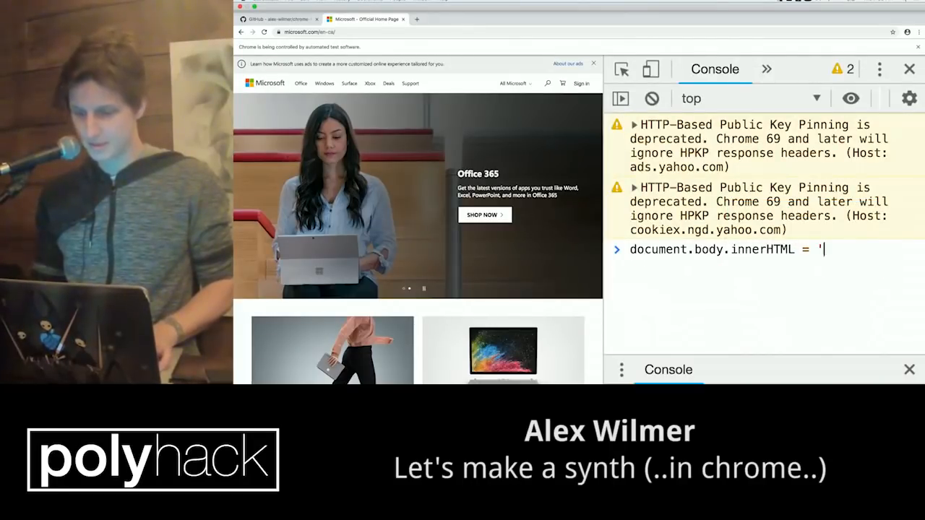
key("Enter")
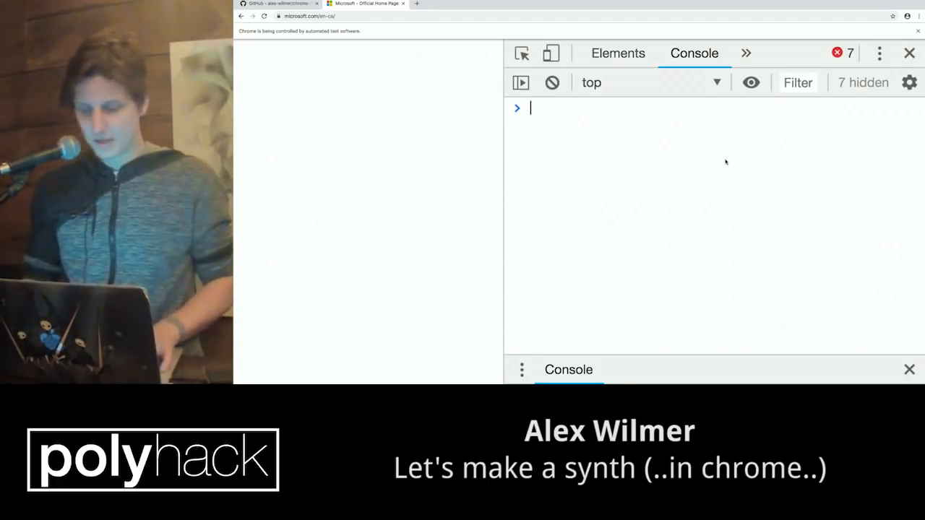
- Create ctx = new AudioContext() and an oscillator osc in the console
type("let ctx = new Audio")
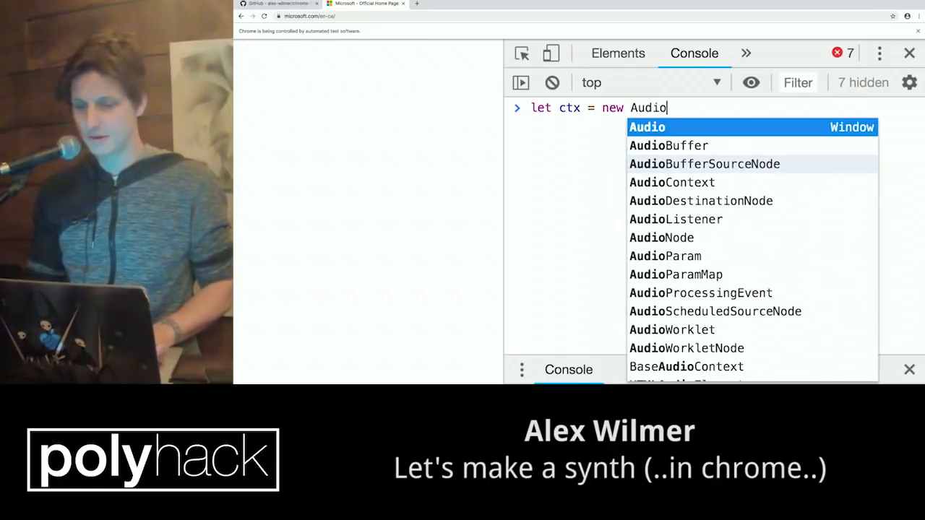
key("Enter")
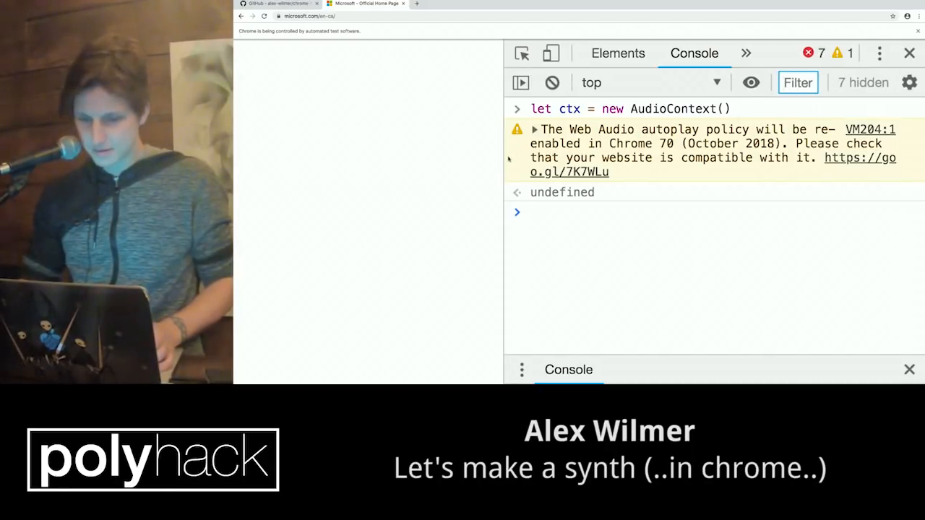
left_click(752, 83)
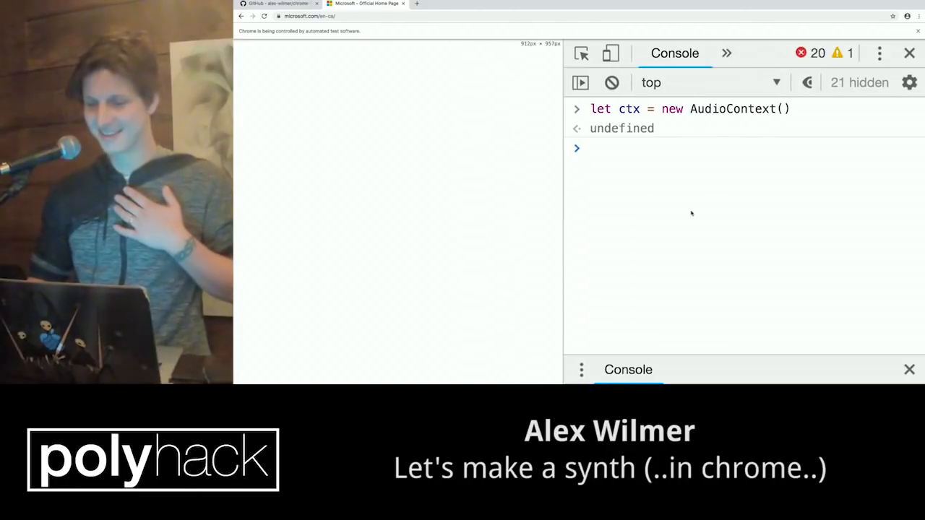
type("let")
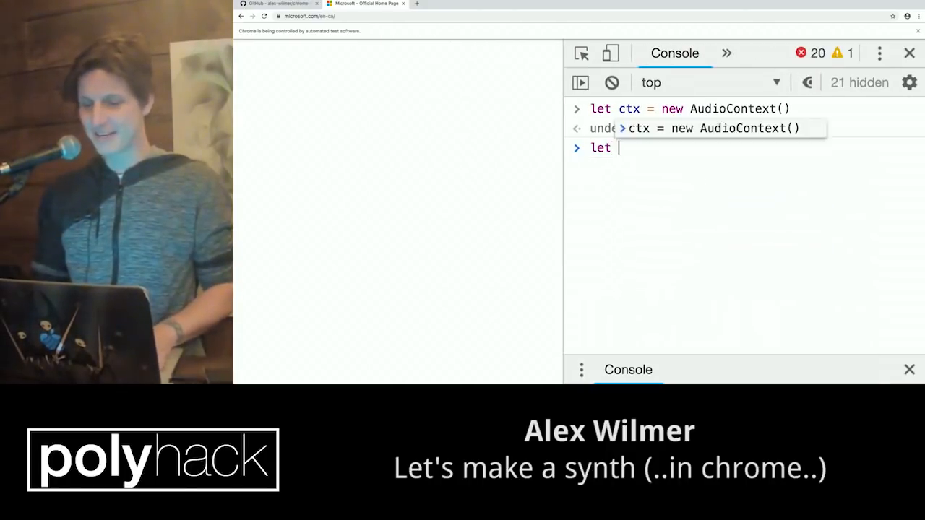
type("osc.connect(ctx.destination")
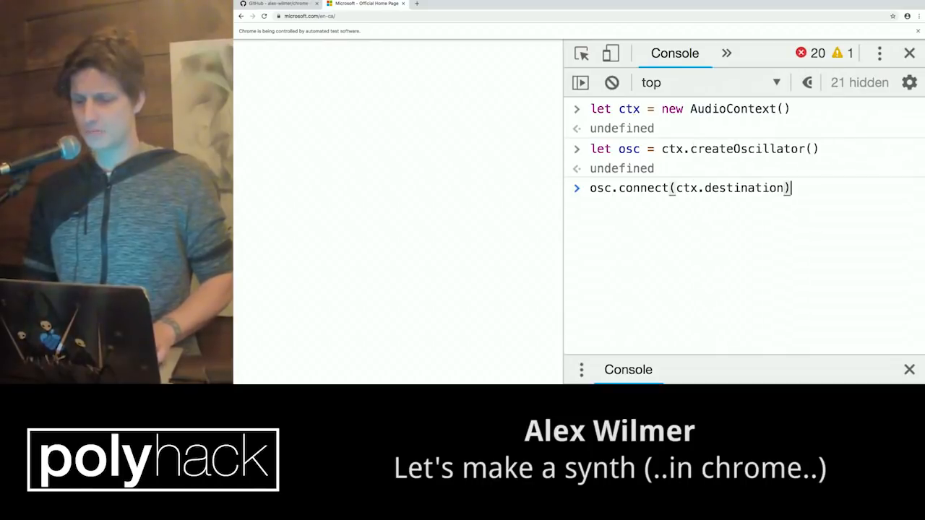
- Connect osc to ctx.destination, map mouse clientX to its frequency, and start it
key("Enter")
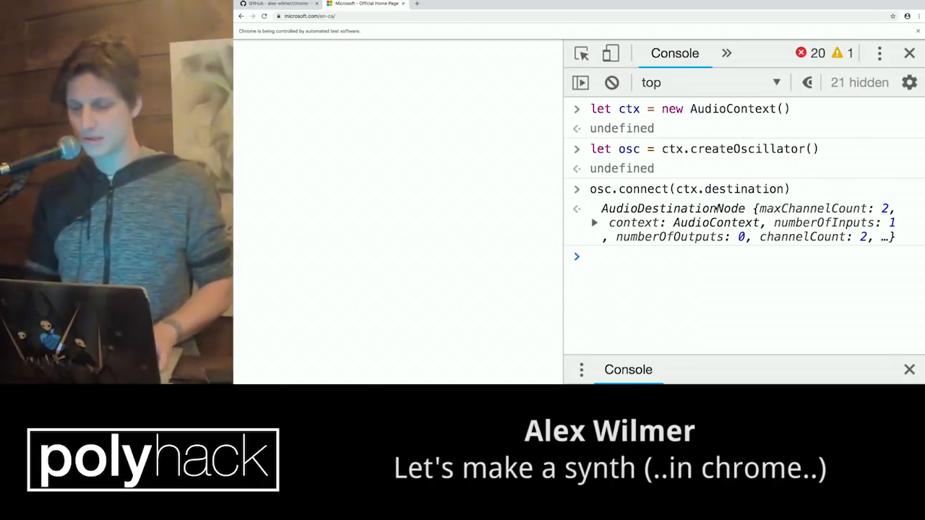
type("window.onmousedown")
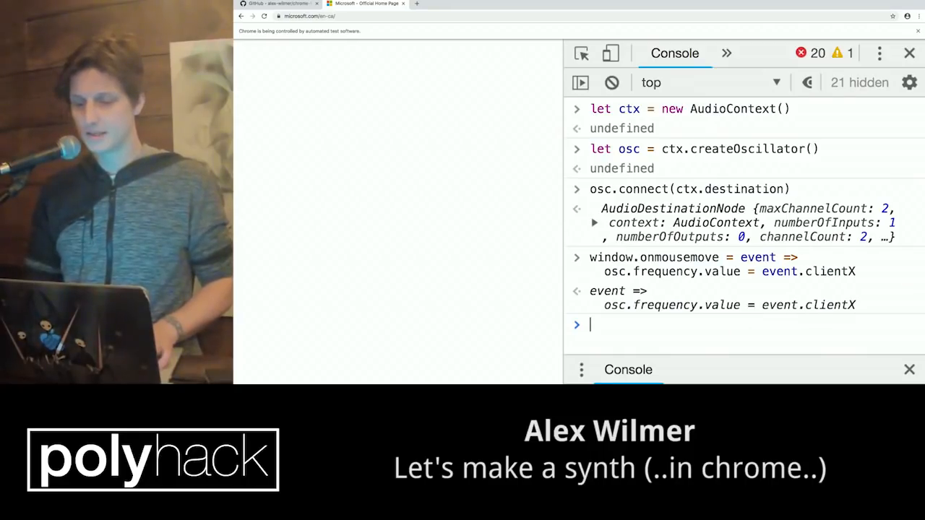
type("osc")
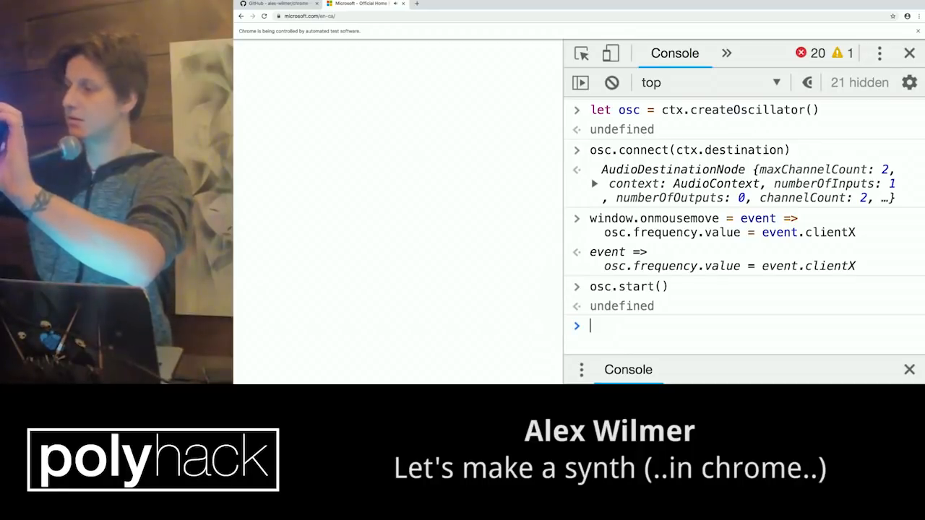
mouse_move(714, 205)
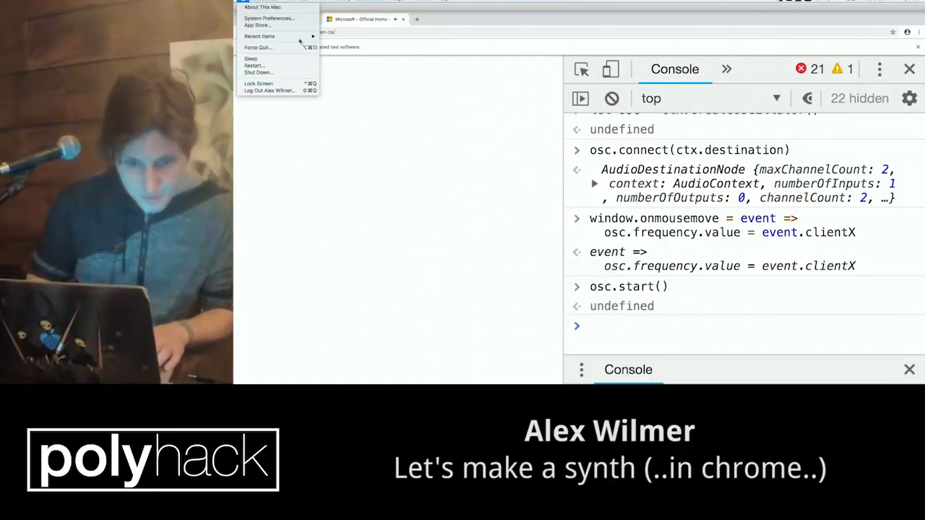
left_click(269, 18)
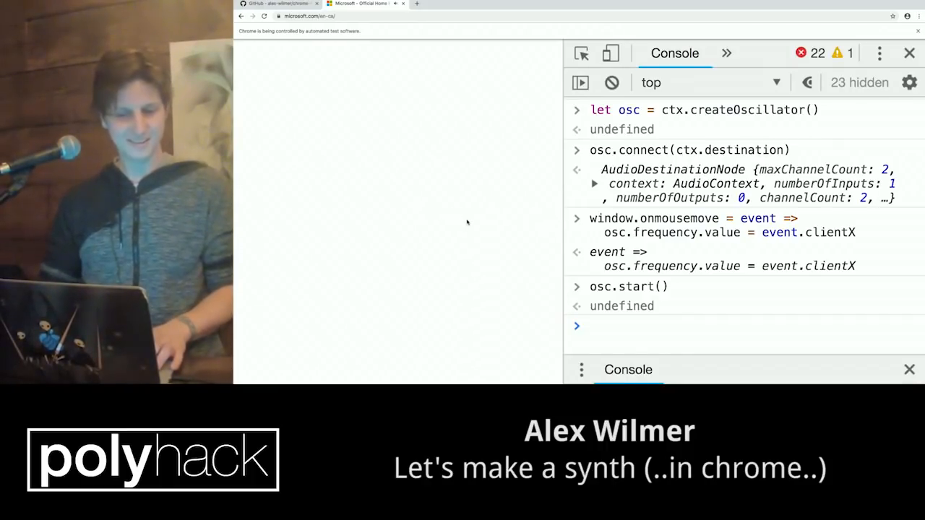
mouse_move(484, 218)
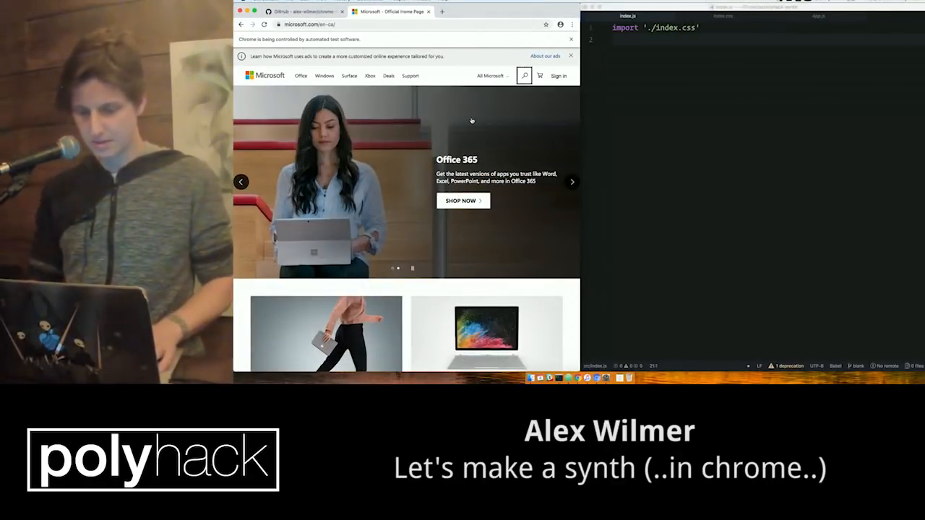
- Load localhost:3000 and test the page with alert('heyyyy')
type("local")
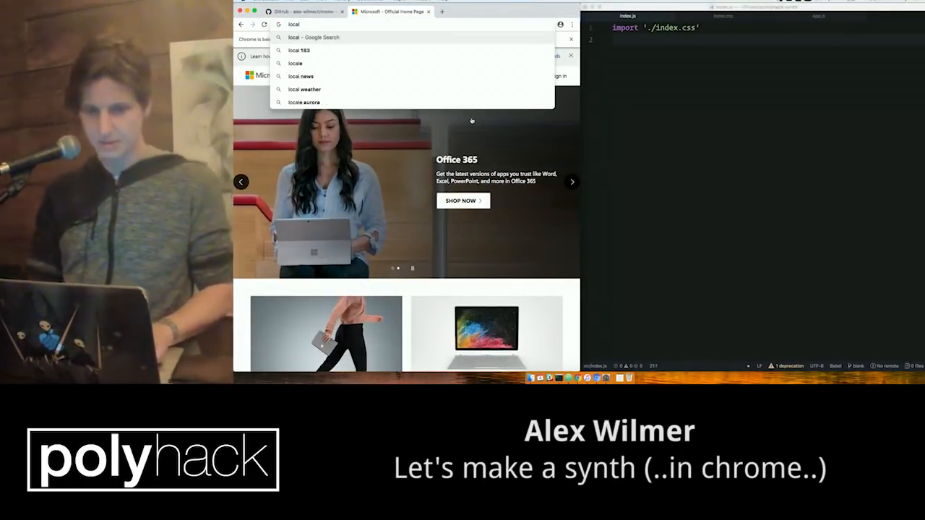
type("localhost:3000")
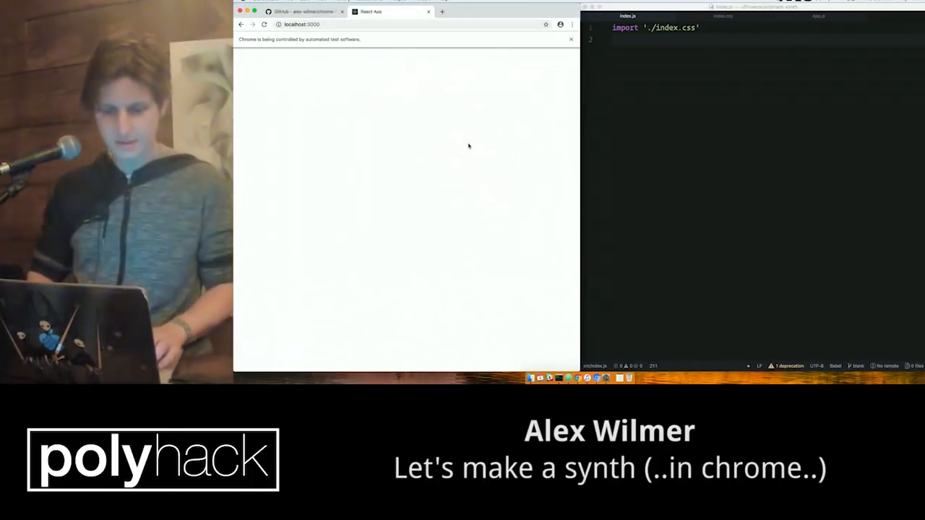
mouse_move(451, 193)
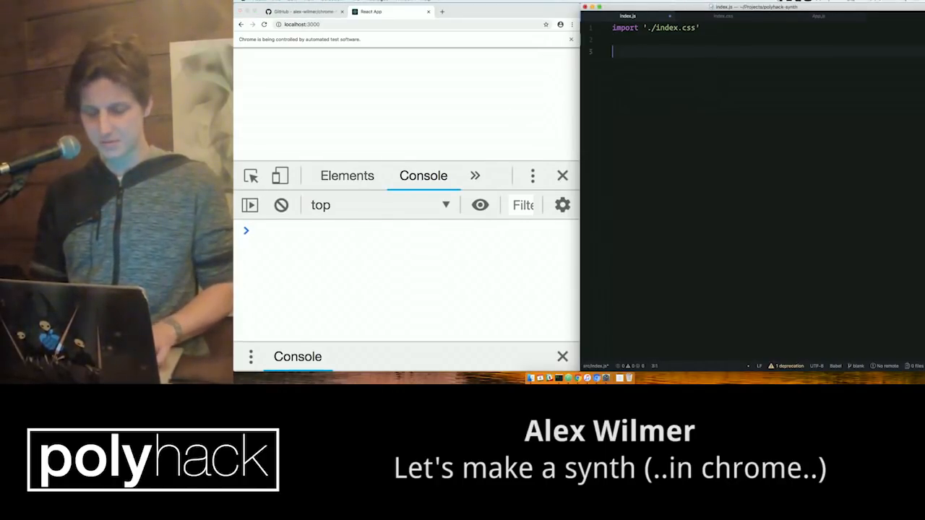
type("a")
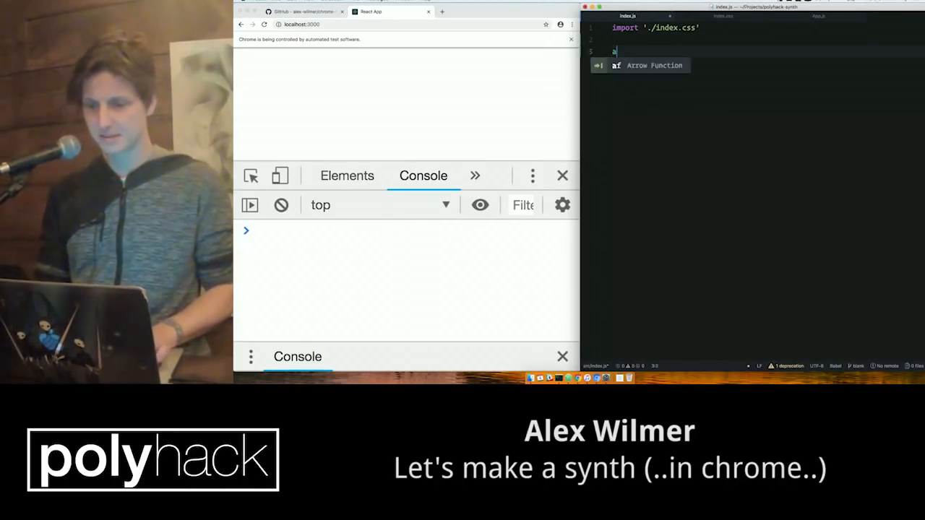
type("alert('heyyyy')")
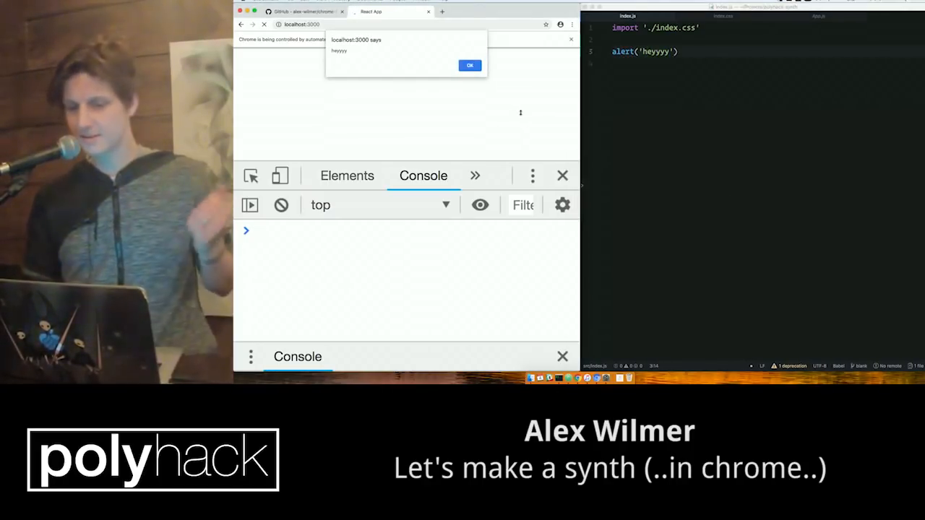
left_click(470, 66)
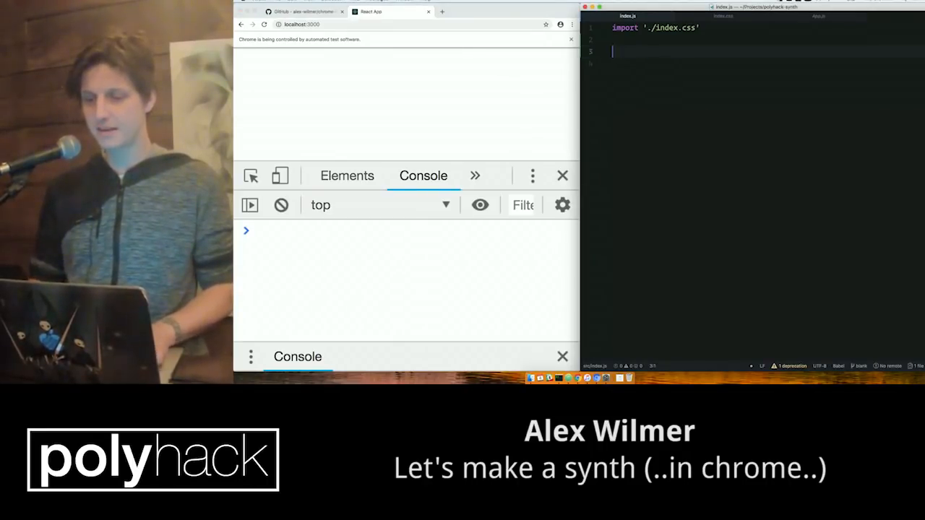
- Add let ctx = new AudioContext() and ctx.createOscillator() to index.js
type("let ctx =")
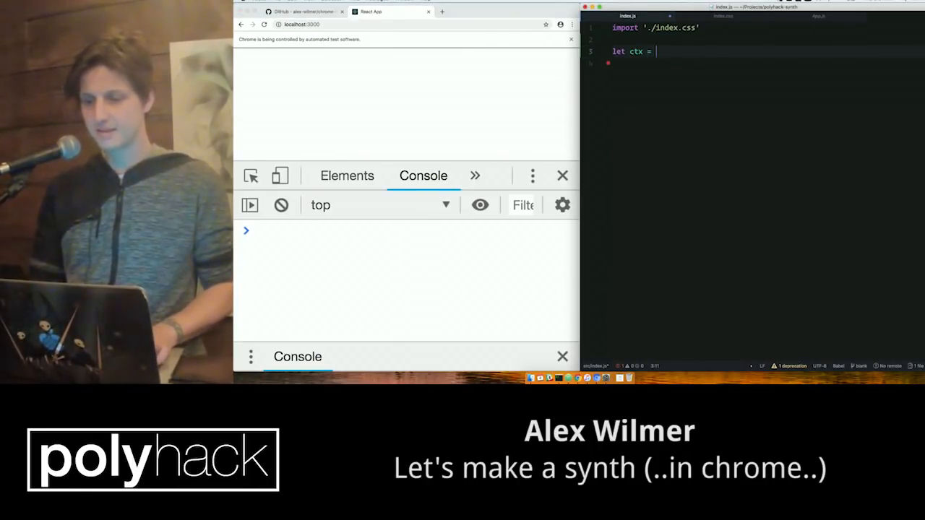
type("new AudioContet")
type("let osc")
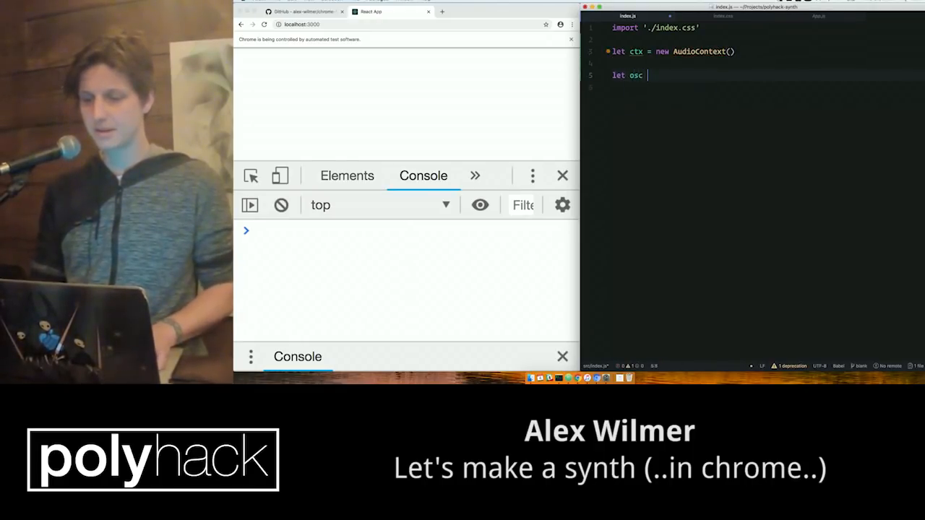
type("= ctx.c")
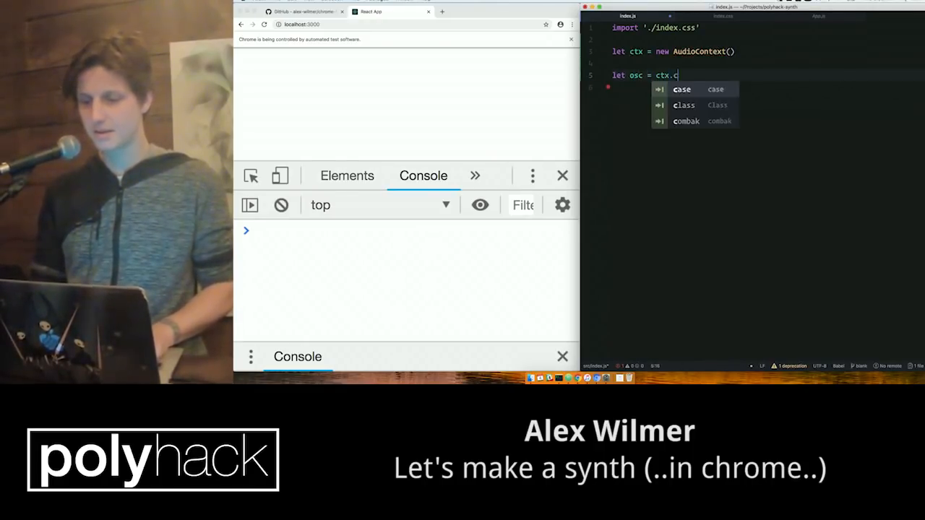
type("reateOscillator(")
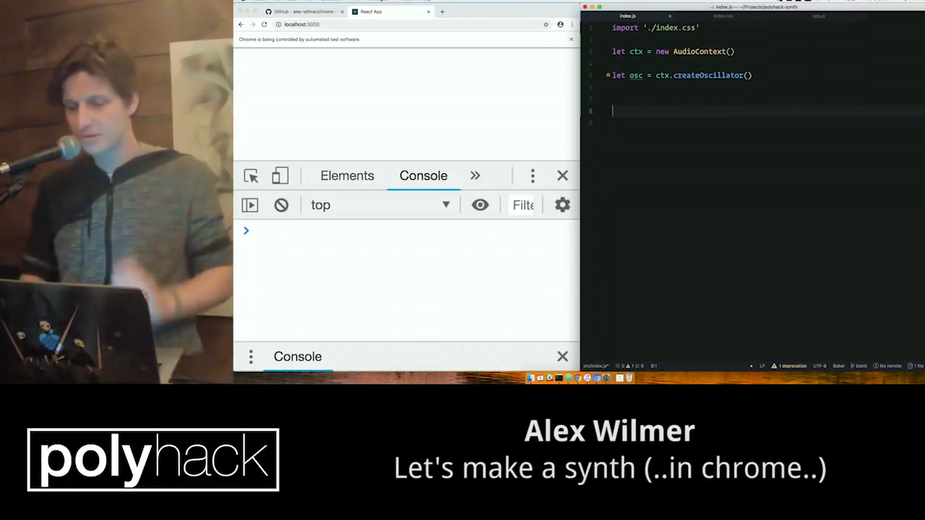
- Add window.onkeydown that connects osc to ctx.destination and calls osc.start()
type("window.onkeydown = event =>")
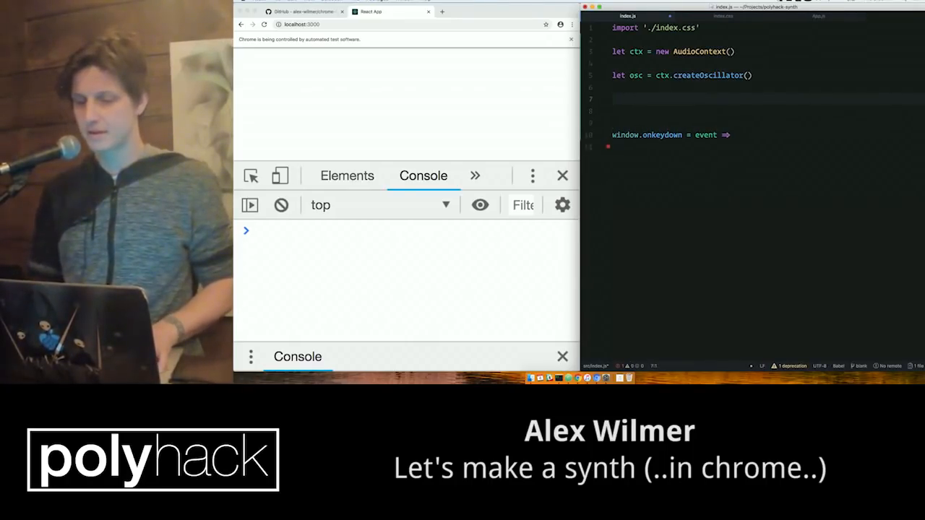
type("osc.c")
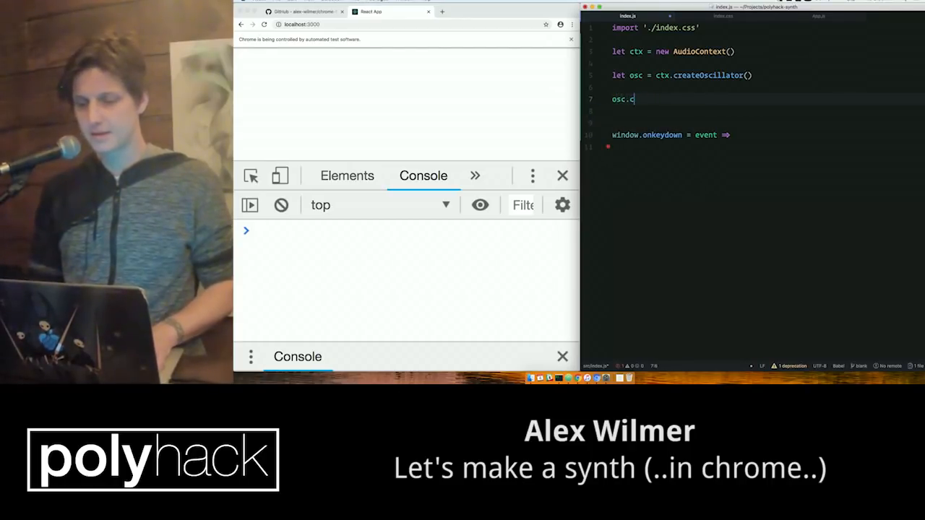
type("onnect(ctx.d")
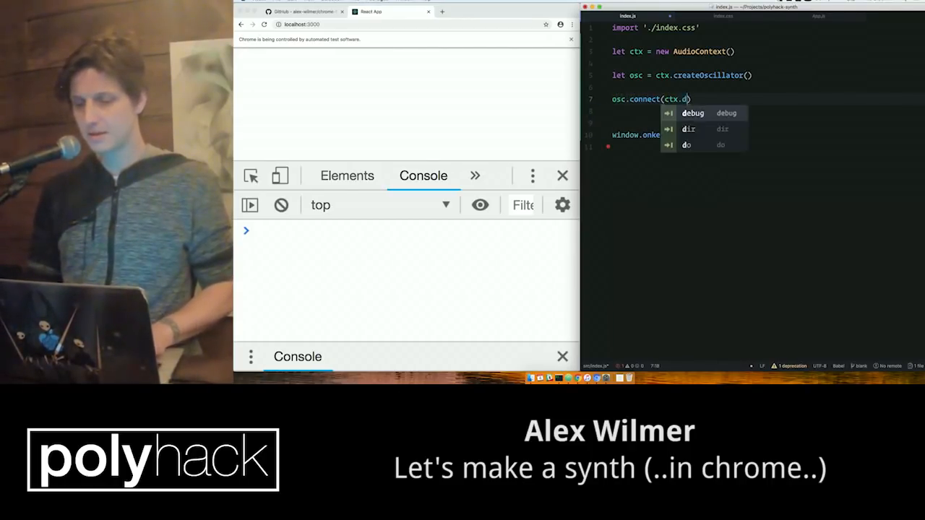
type("estination)")
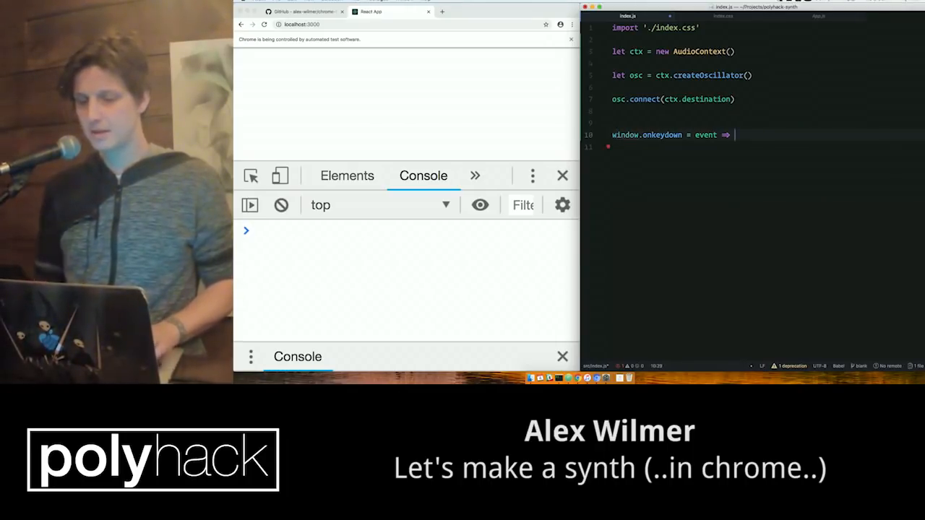
type("{")
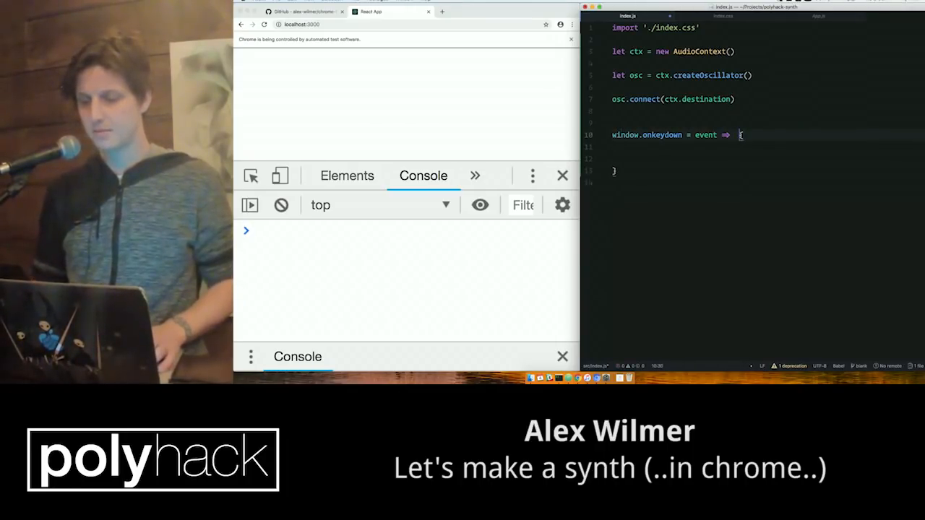
type("osc.")
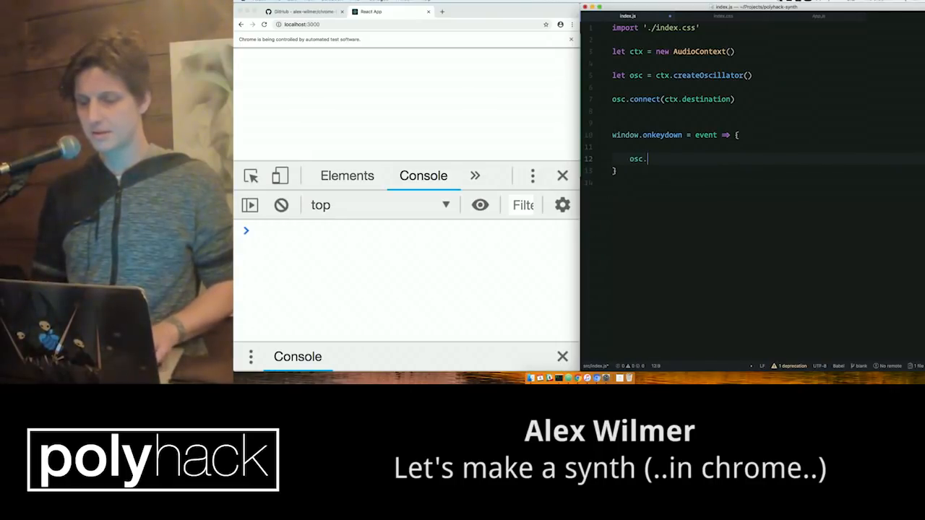
type("start()")
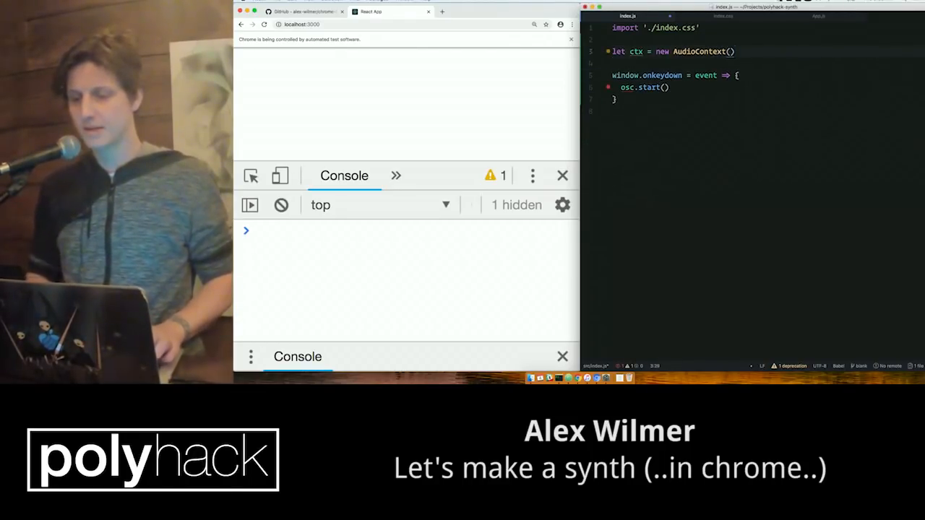
- Create the oscillator inside onkeydown and add onkeyup calling if (osc) osc.stop()
type("let osc = ctx.createOscillator()")
type("osc.connect(ctx.destination")
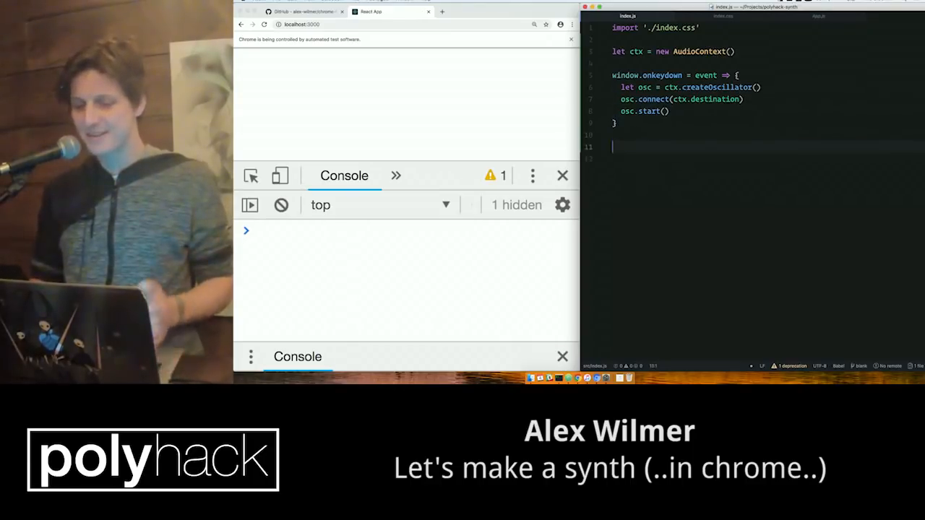
type("window.onkeyup = event =>")
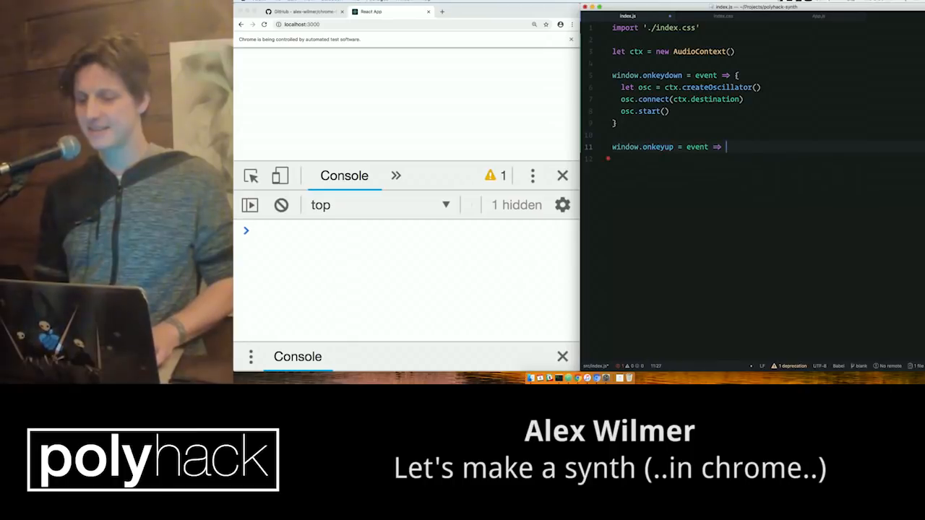
type("{")
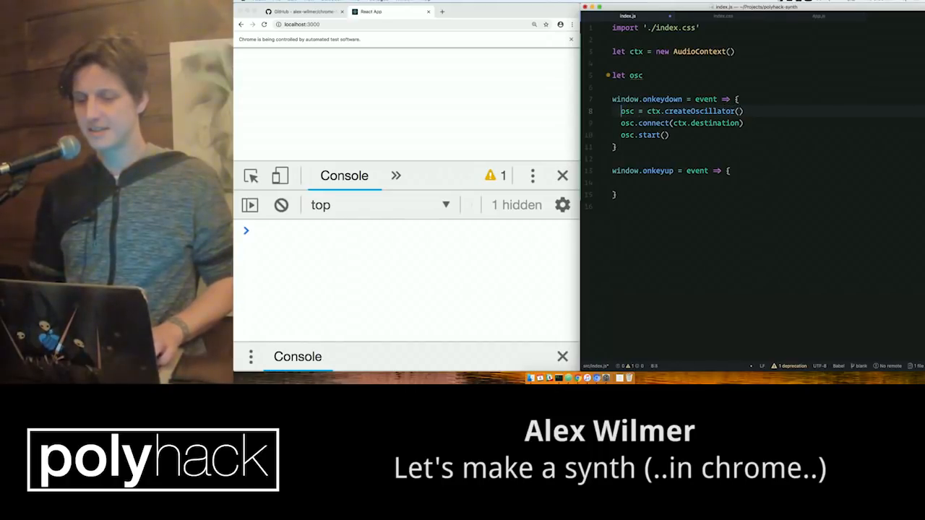
type("osc.s")
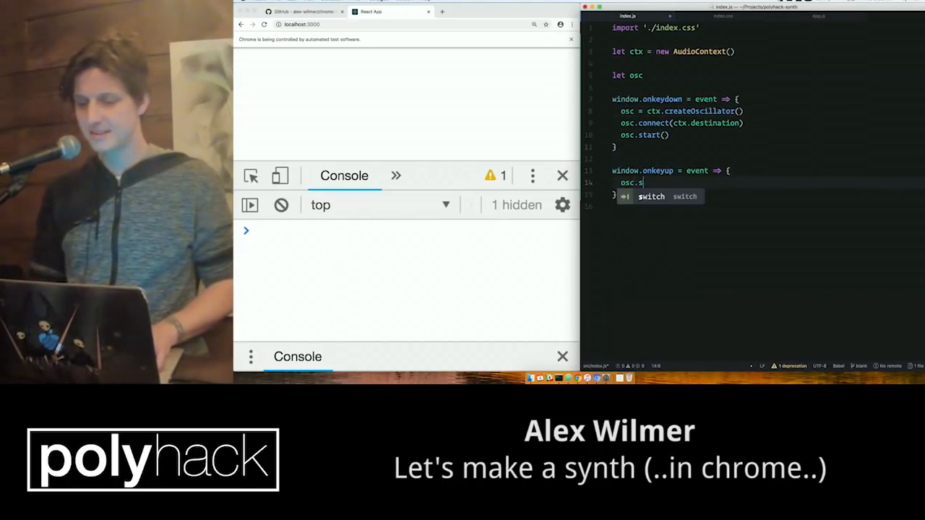
type("top()")
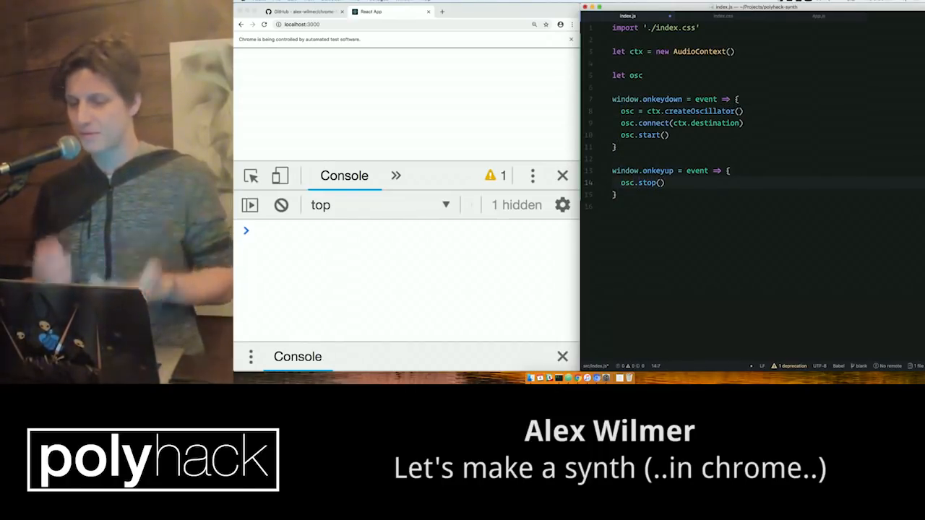
type("if (osc")
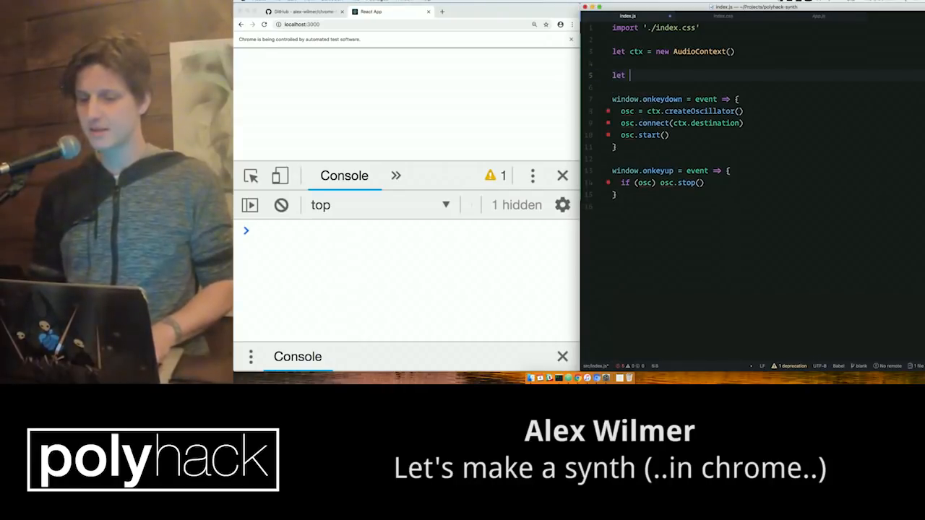
- Declare sources = {} and store {osc} in sources[event.keyCode] on keydown
type("sources = {}")
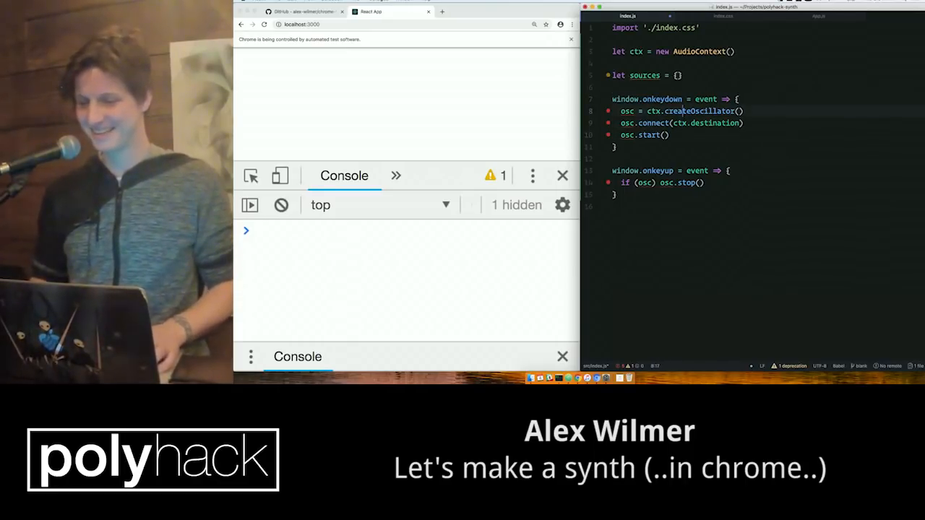
type("let")
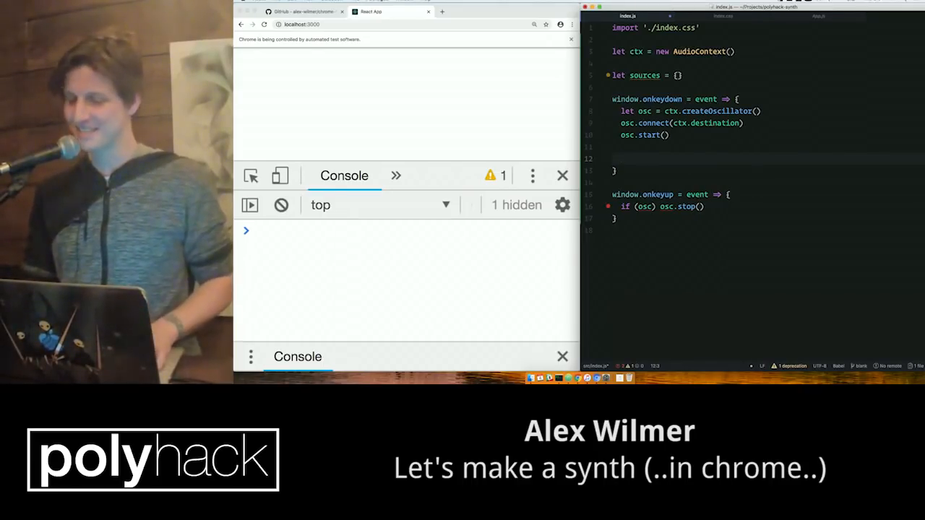
type("sources")
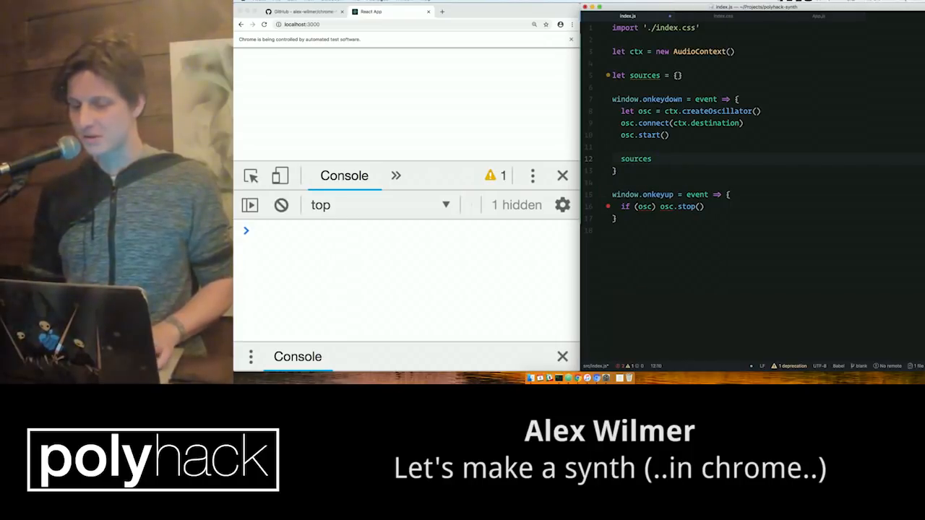
type("[event.keyCode] = {")
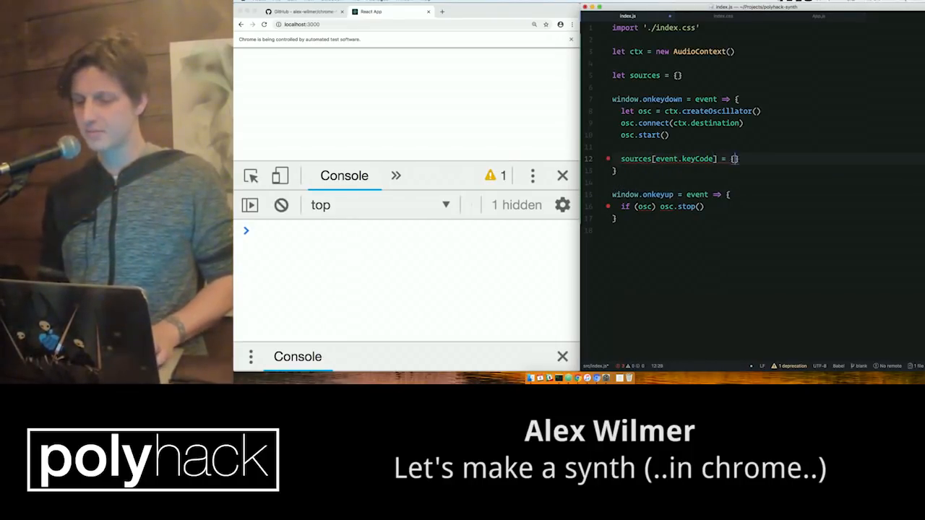
type("osc")
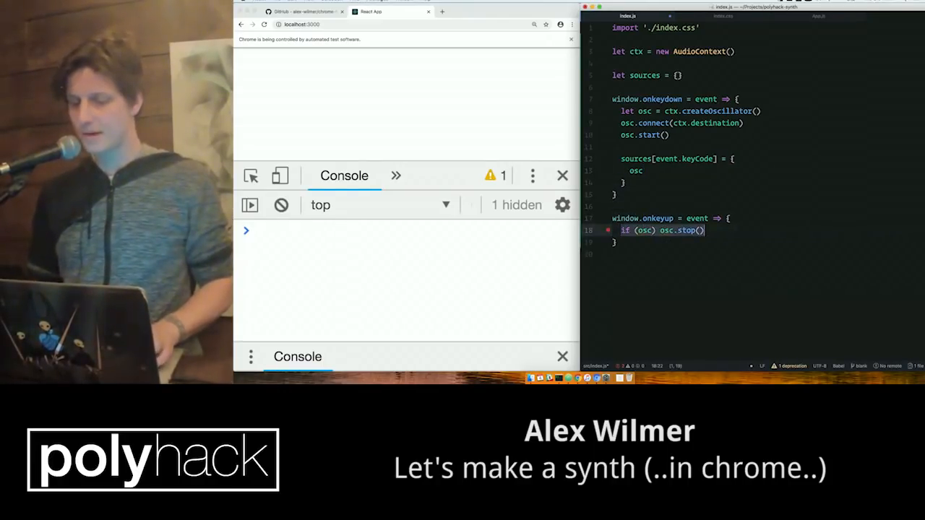
- On keyup, call sources[event.keyCode].osc.stop() and delete that entry
type("sources[event.keyCode")
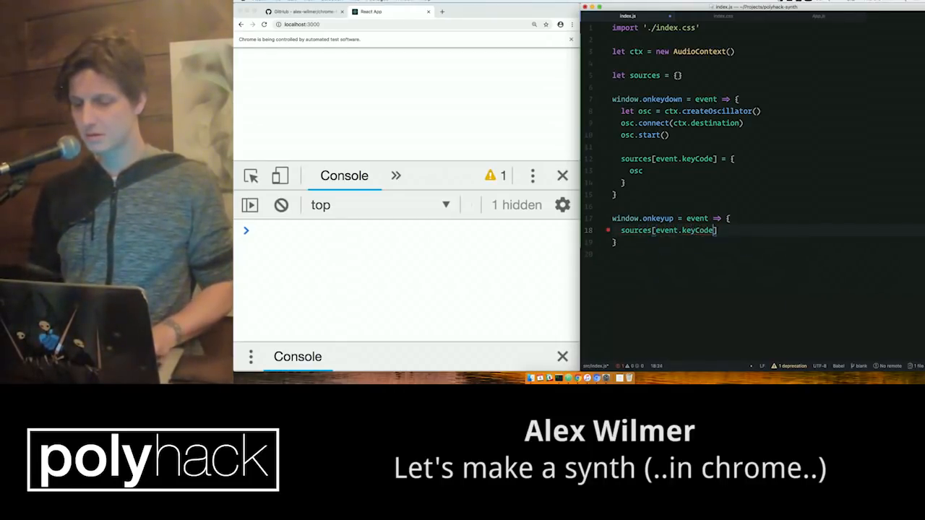
type(".osc")
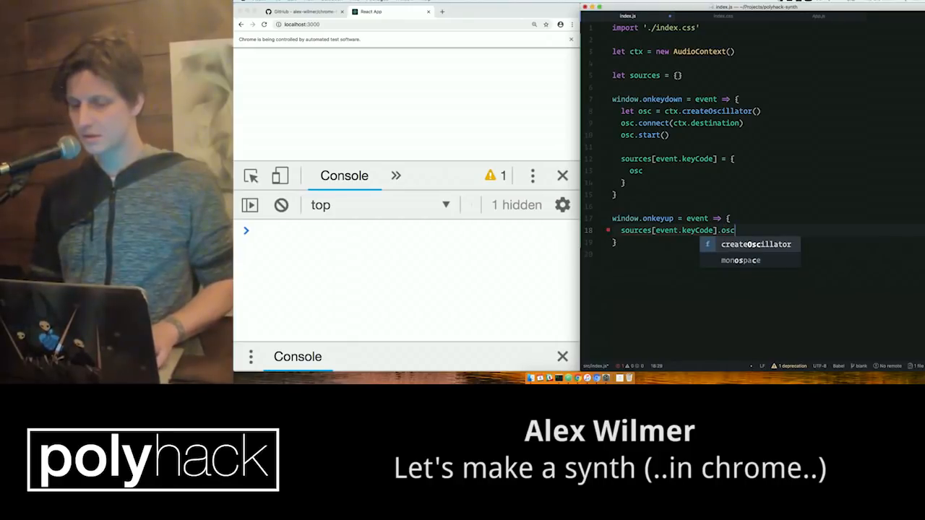
type(".stop()")
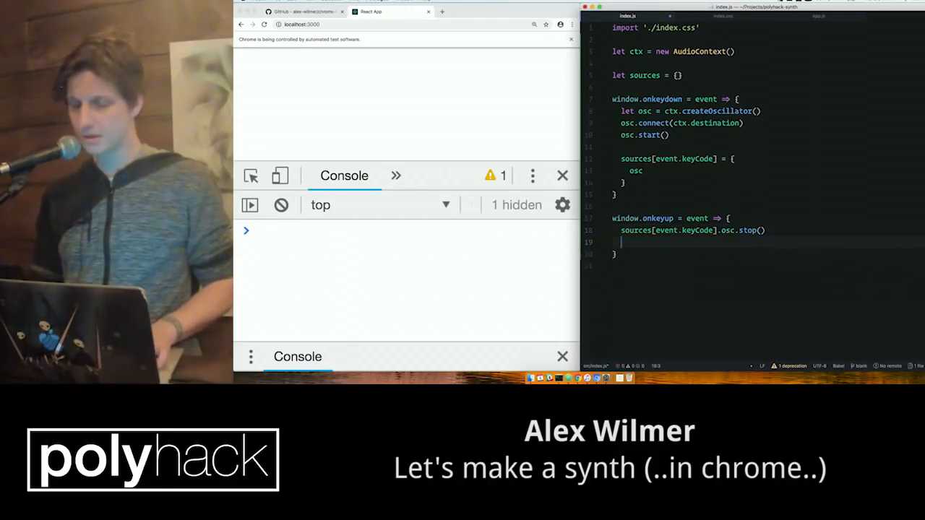
type("delete")
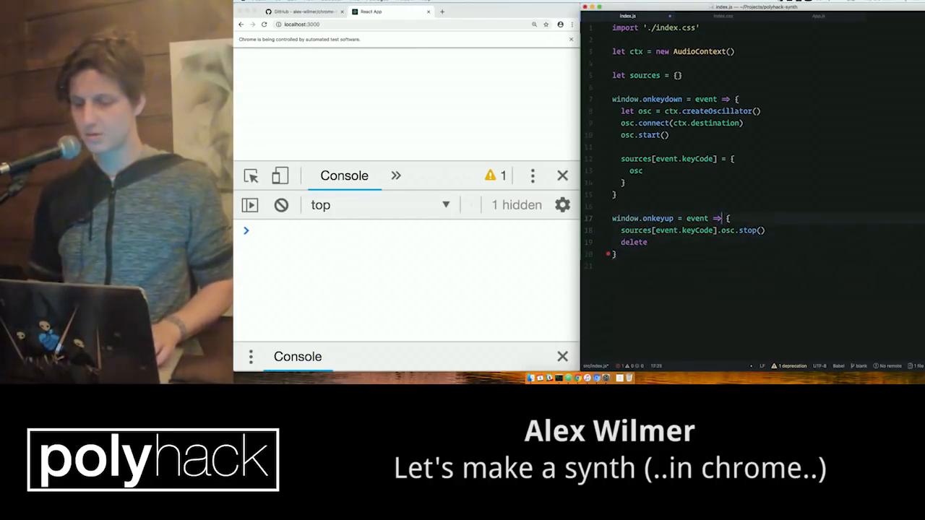
double_click(665, 230)
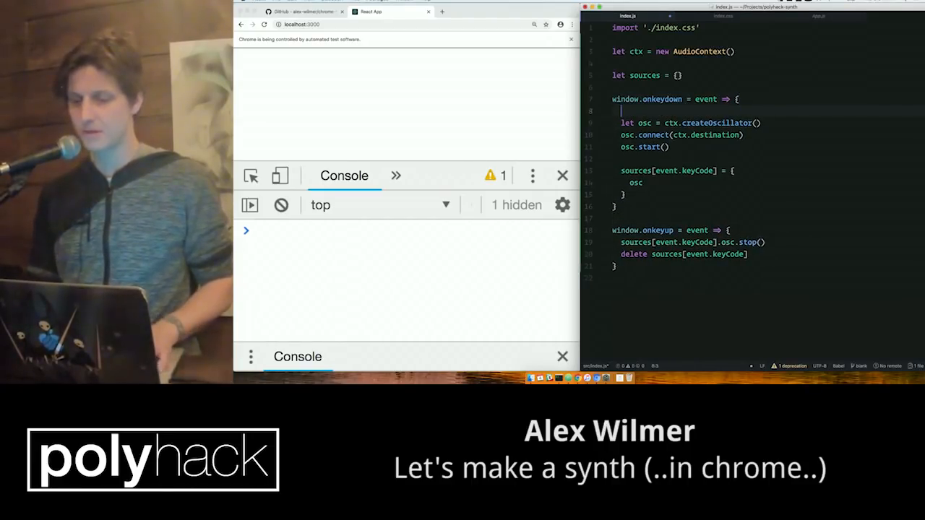
- Wrap the onkeydown body in if (!sources[event.keyCode]) and indent it
type("if ()")
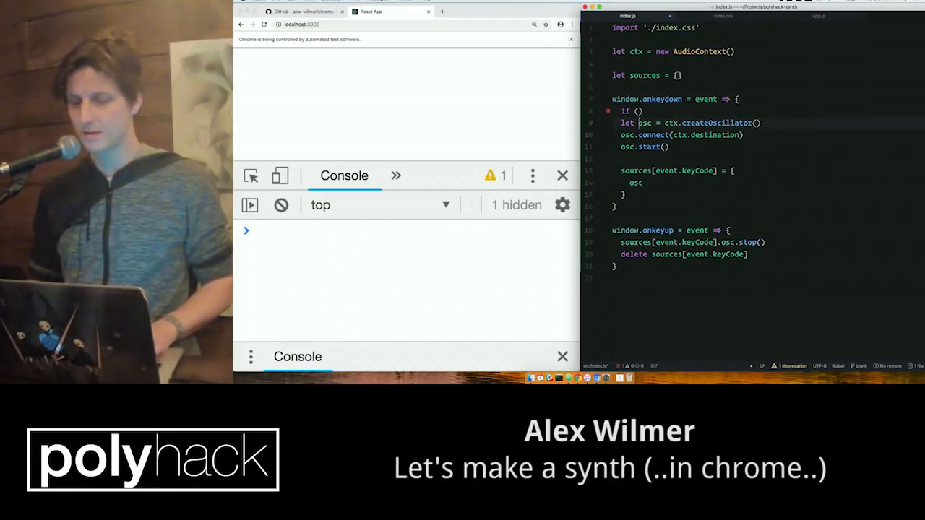
type("!sources[event.keyCode]")
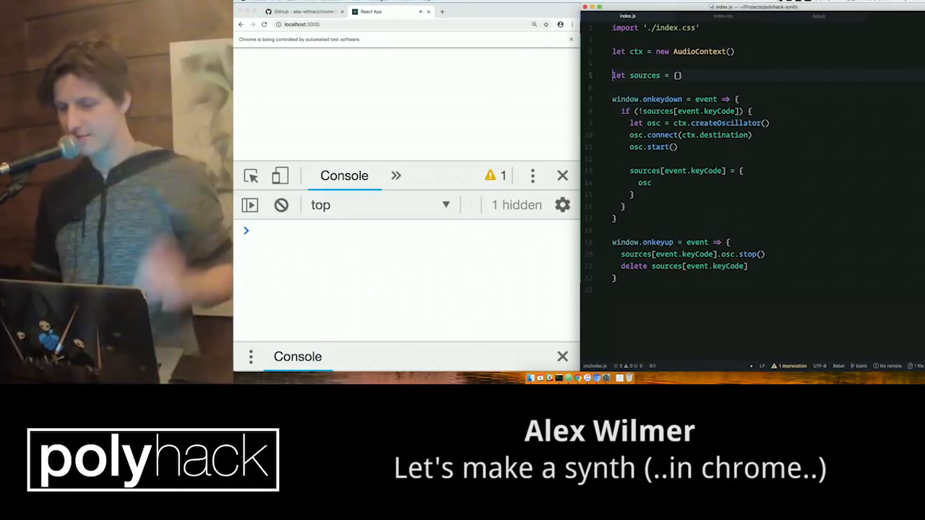
type("windo")
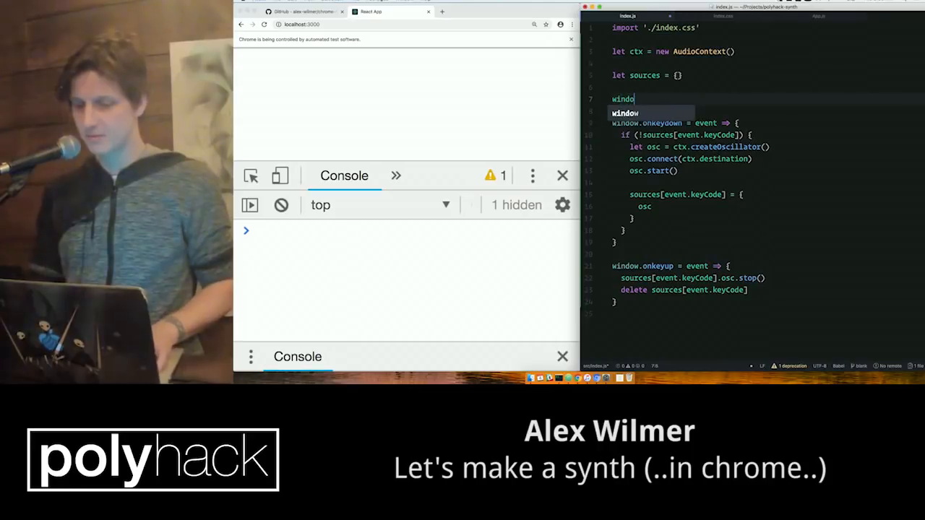
- Add window.onmousemove that sets every source's osc.frequency.value to event.clientX
type("w.onmousemove = event => {")
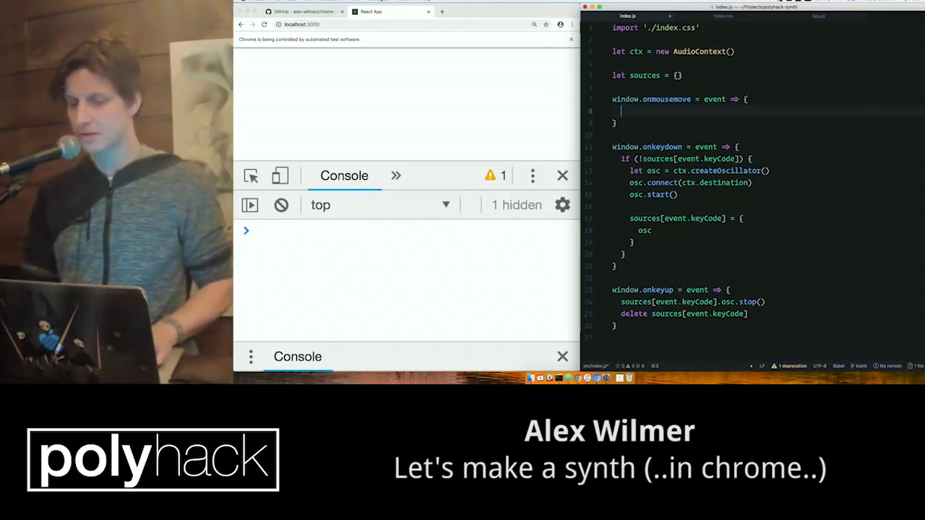
type("Object.values(sources")
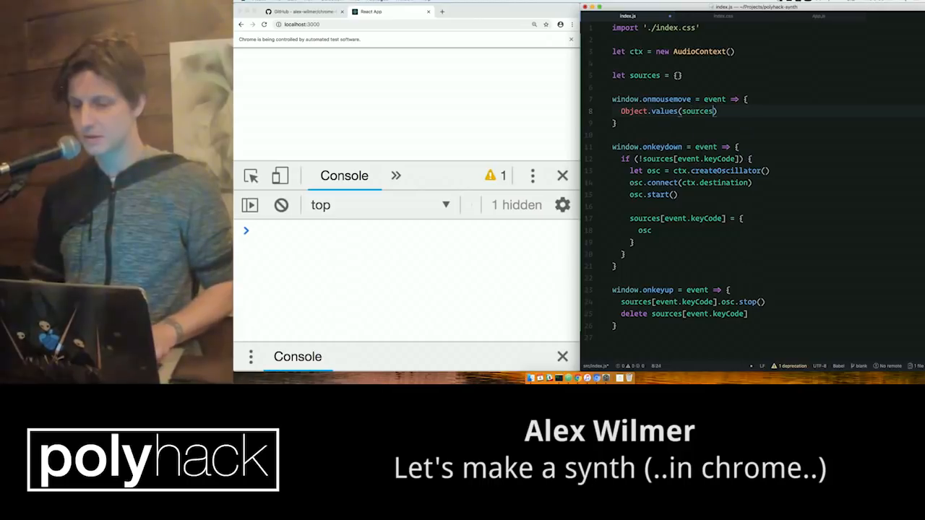
type(".forEach")
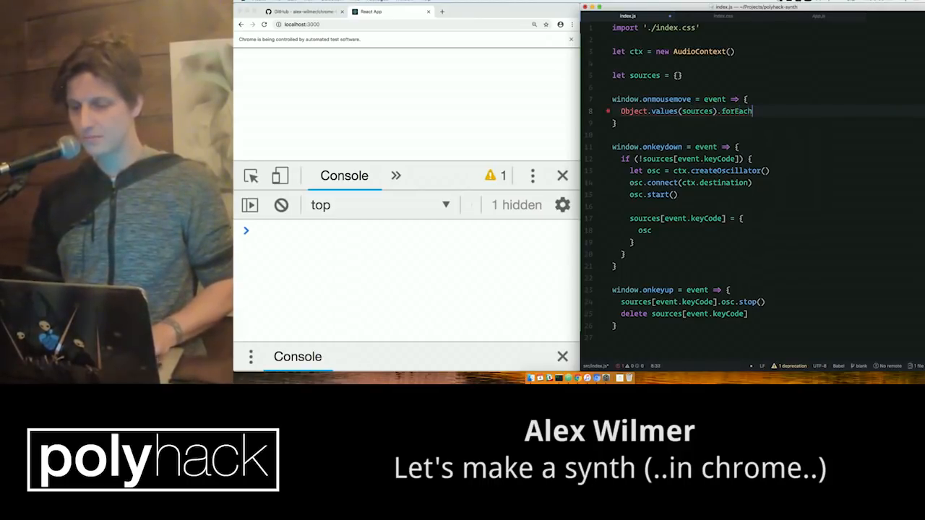
type("(sourc)")
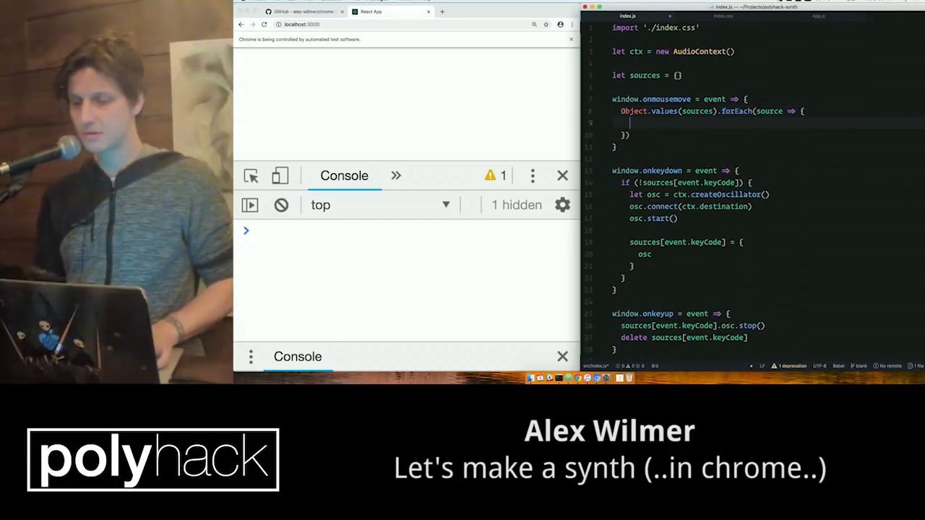
type("source.")
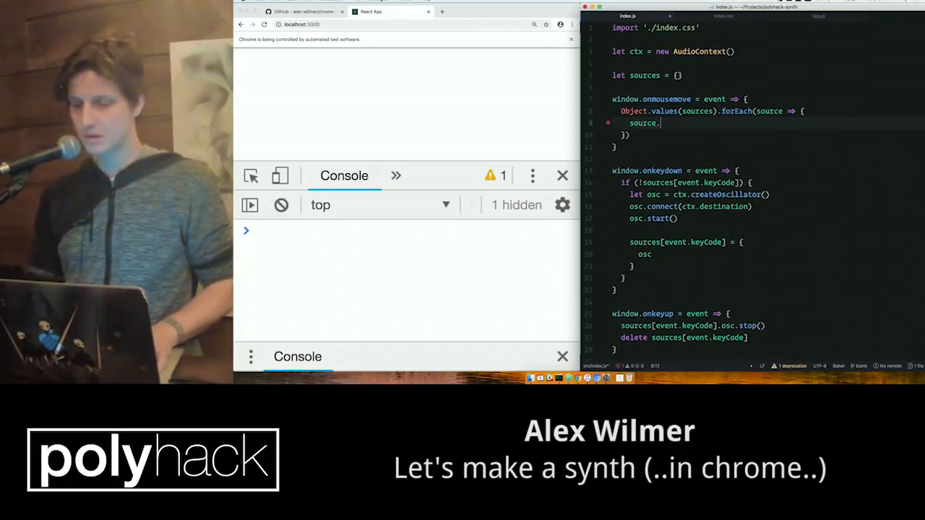
type("osc.f")
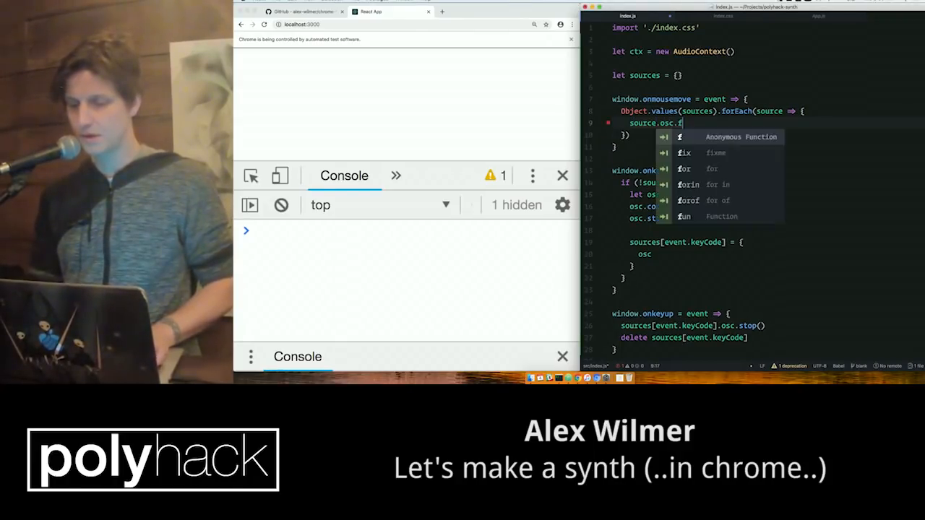
type("requency.value = event.clientX")
type("let ")
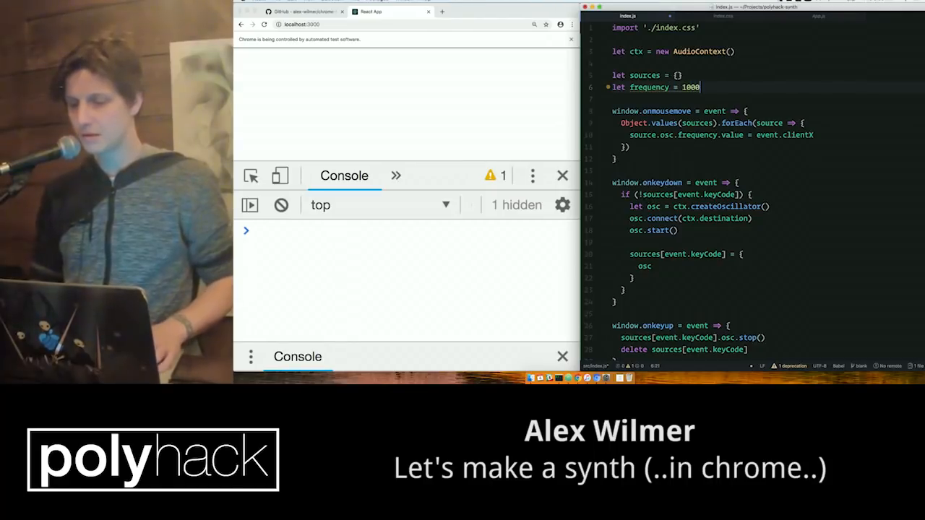
- Store event.clientX in the frequency variable and start new oscillators at that frequency
type("frequency =")
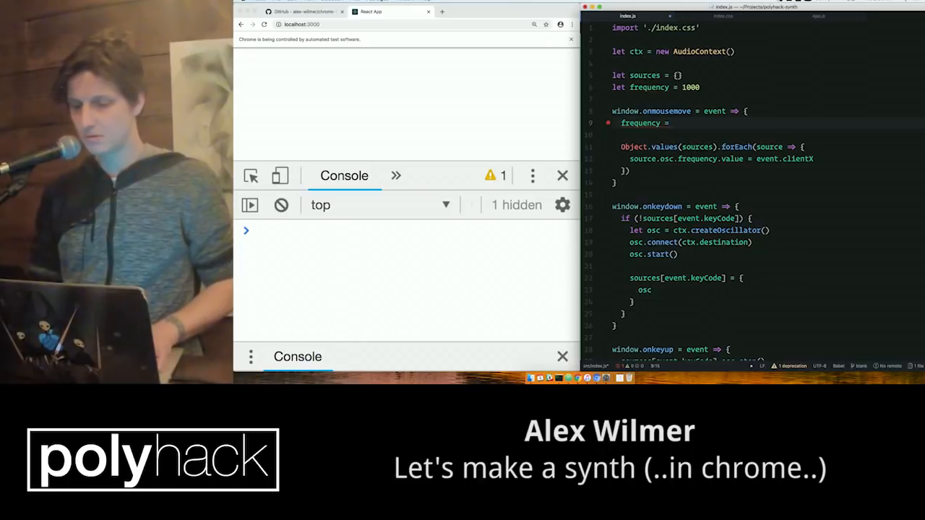
type("event.clientX")
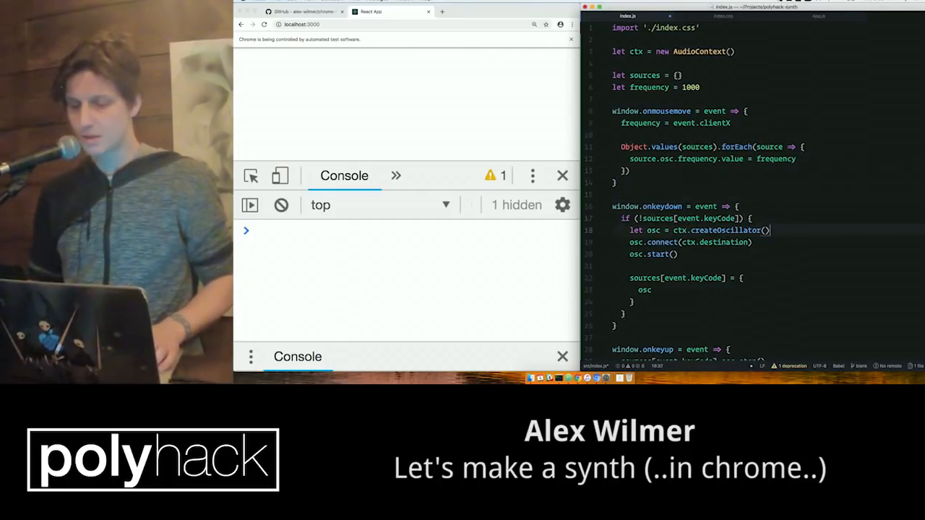
key("Enter")
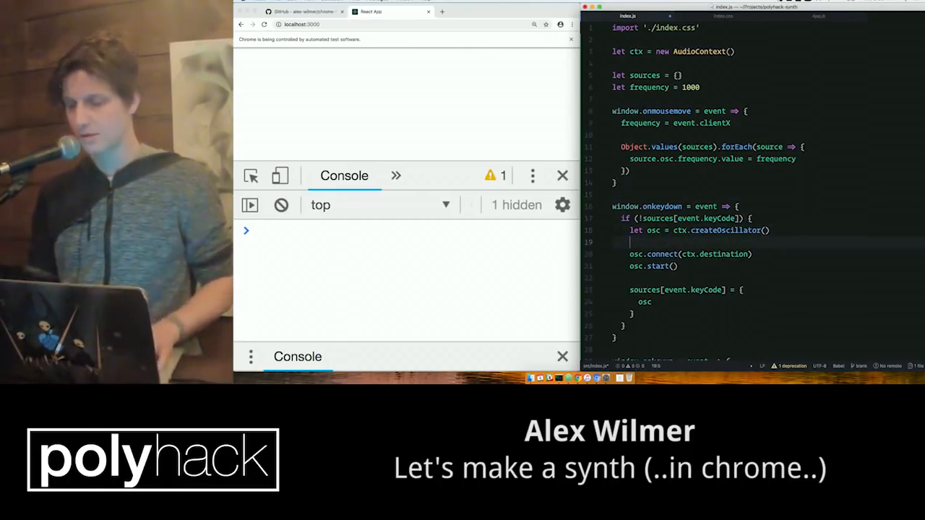
type("osc.")
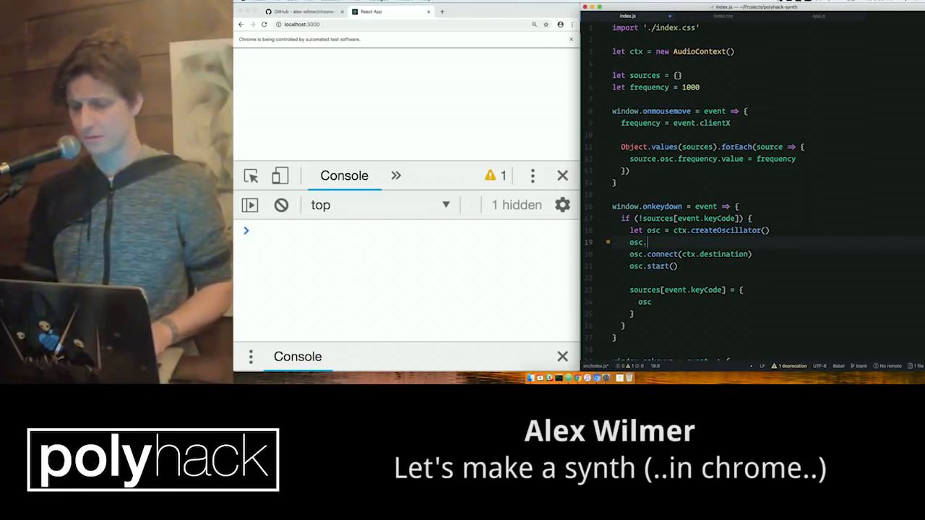
type("frequency.value = frequency")
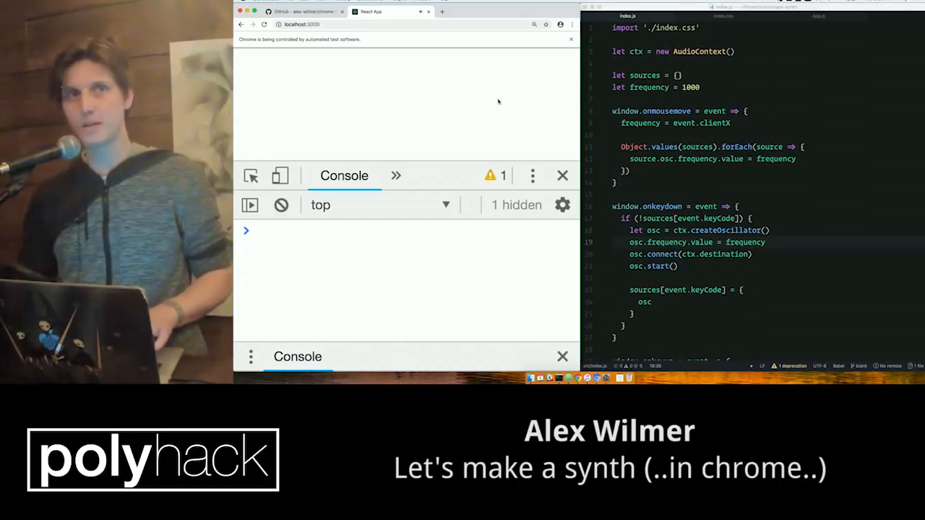
mouse_move(515, 99)
type("document.body.style.backgroundColo")
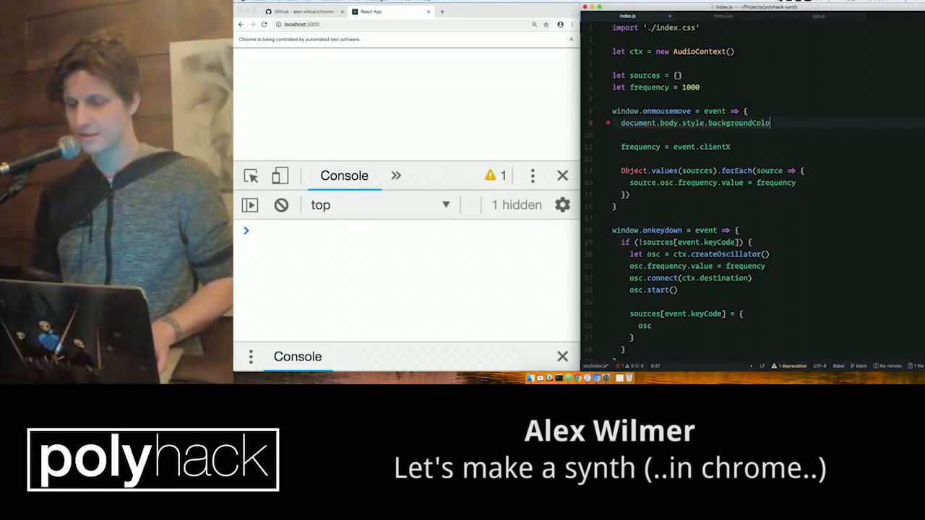
- Set document.body background to `hsl(${event.clientX}, 60%, ...)` inside the mousemove handler
key("Enter")
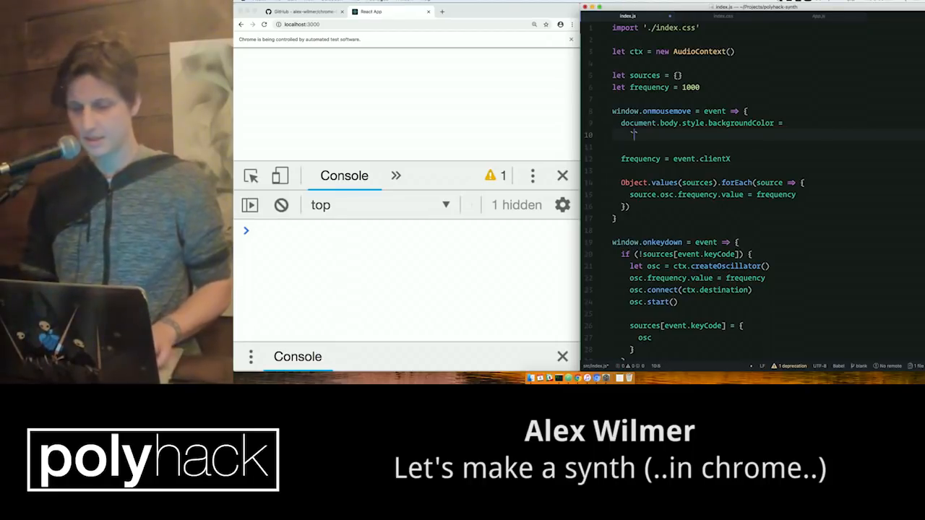
type("`hsl()`")
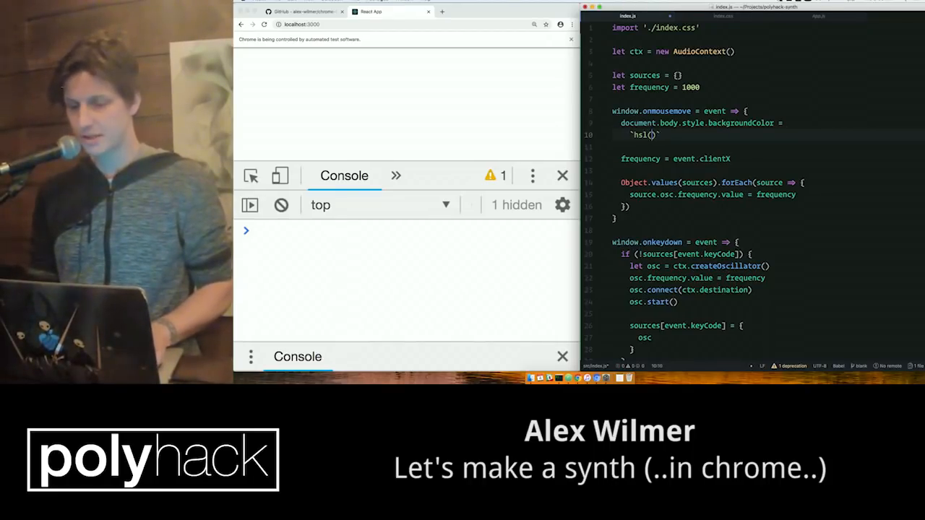
type("${event.clientX},")
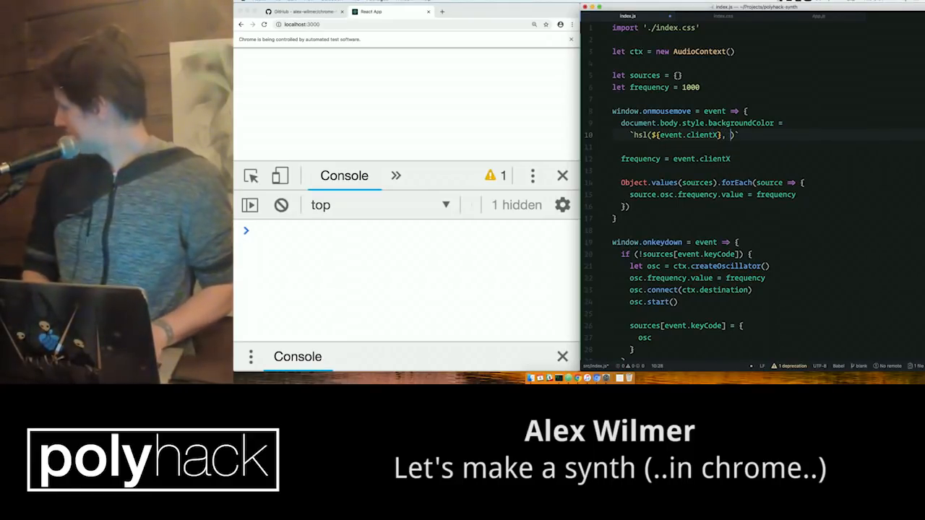
type("60%, 60%")
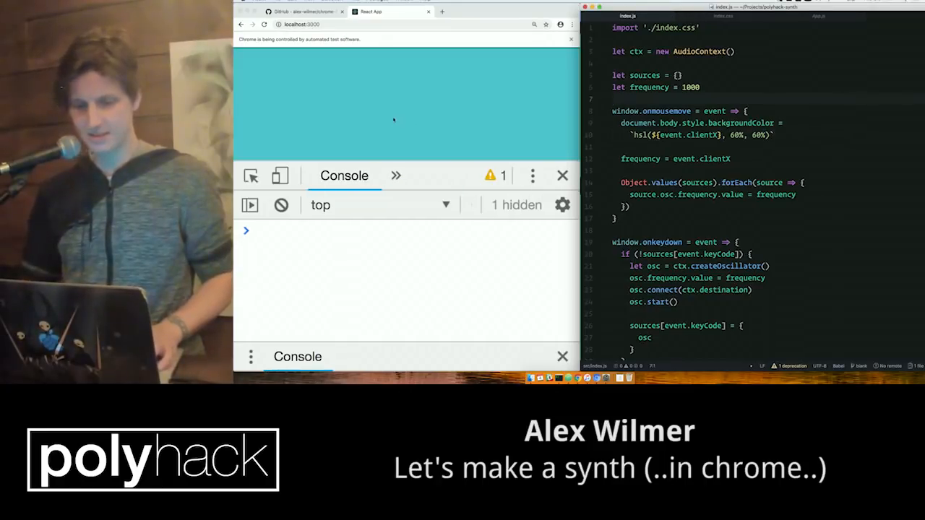
mouse_move(349, 114)
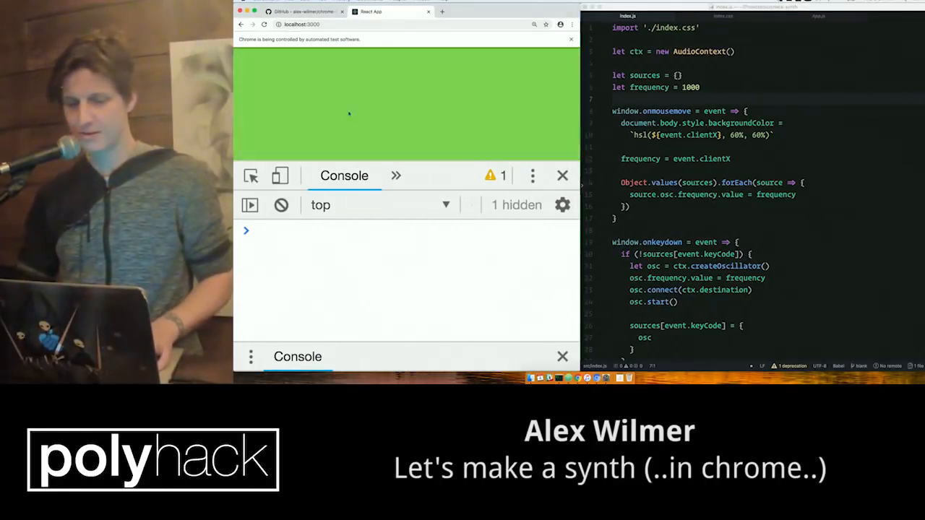
mouse_move(421, 97)
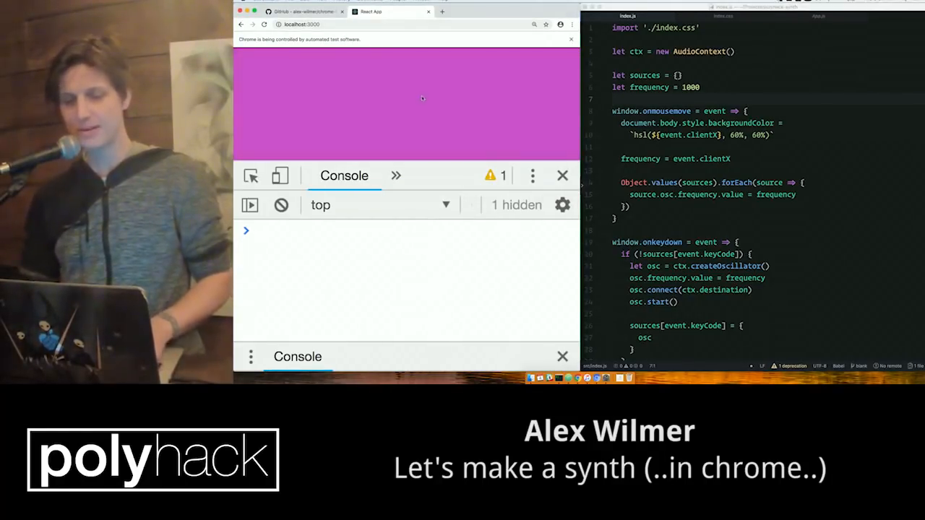
mouse_move(405, 109)
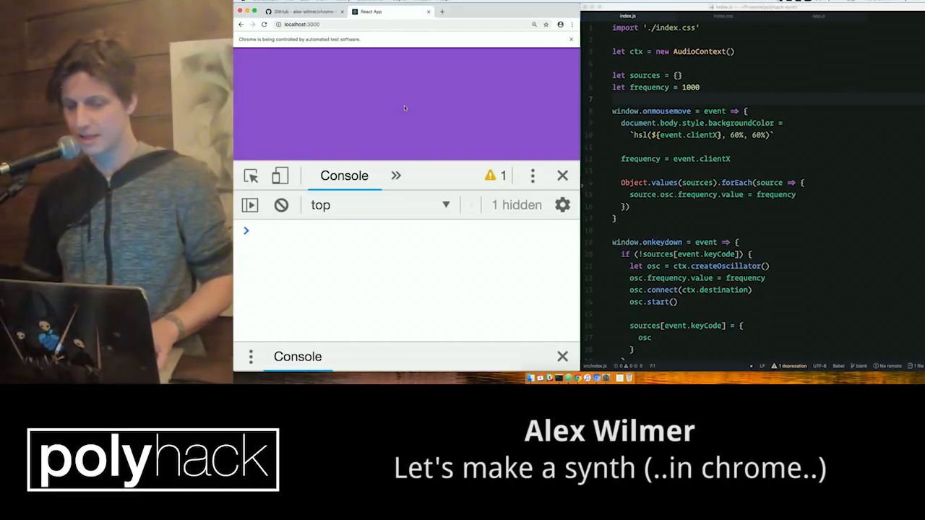
mouse_move(484, 110)
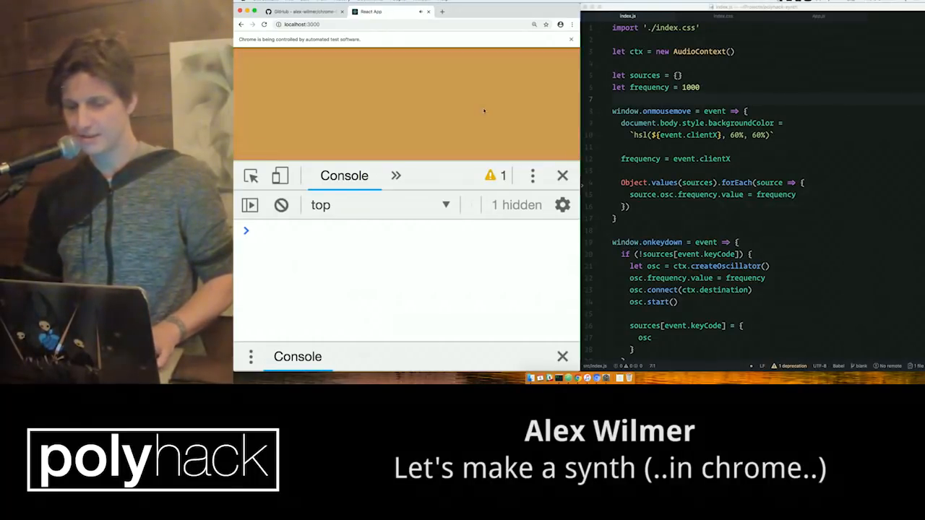
mouse_move(571, 109)
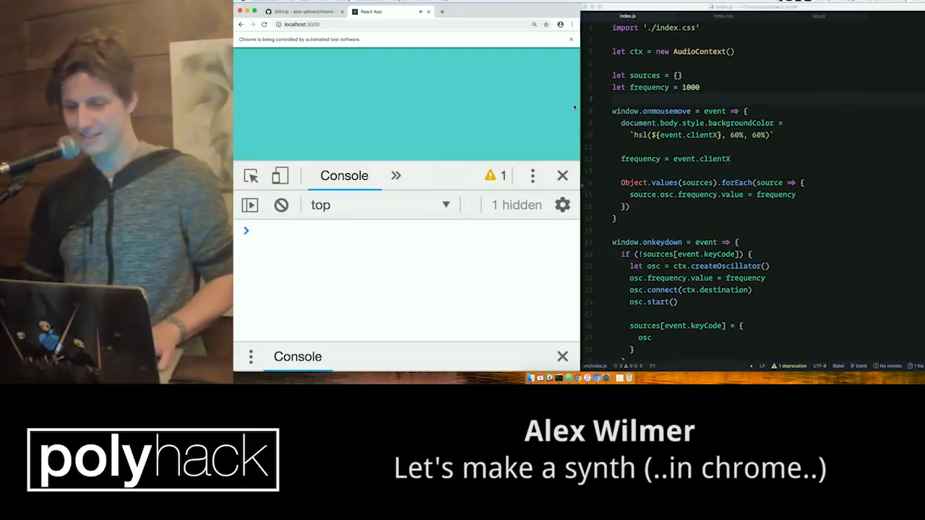
mouse_move(440, 110)
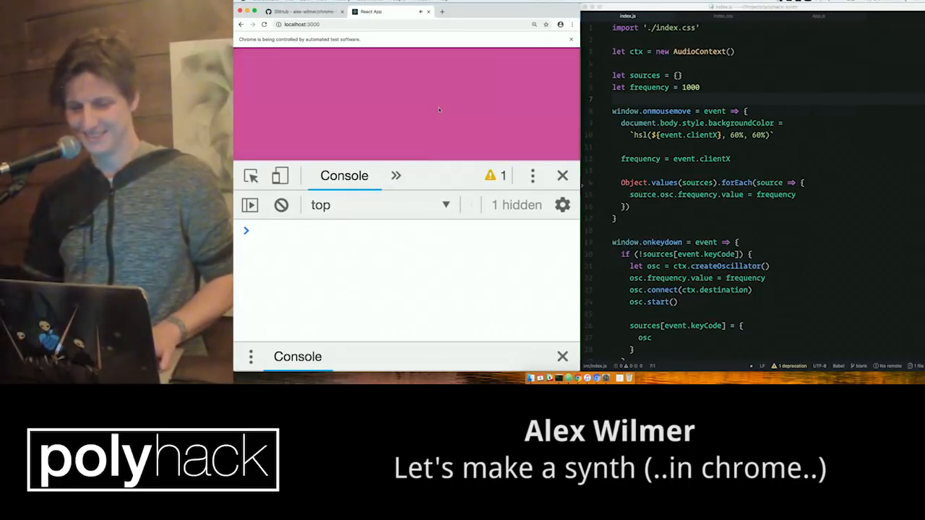
mouse_move(483, 112)
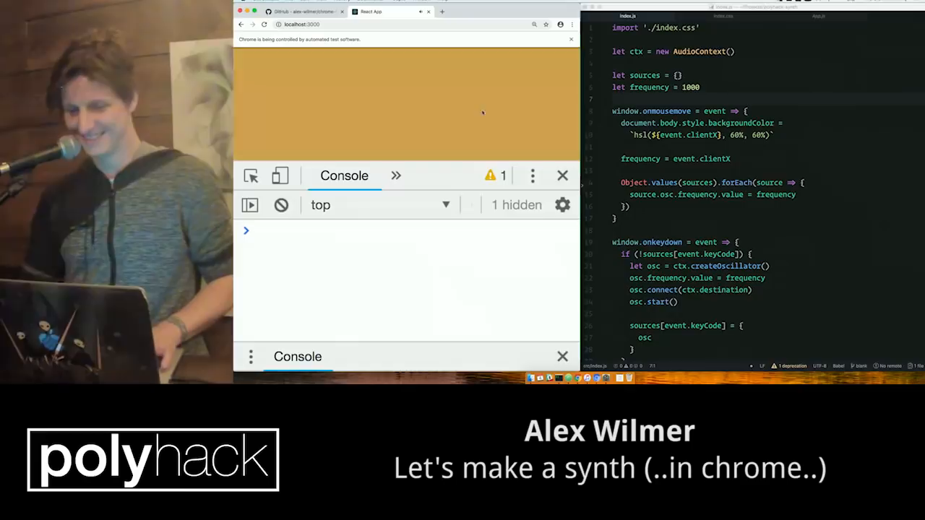
mouse_move(400, 112)
type("let shapes = ['sine', '")
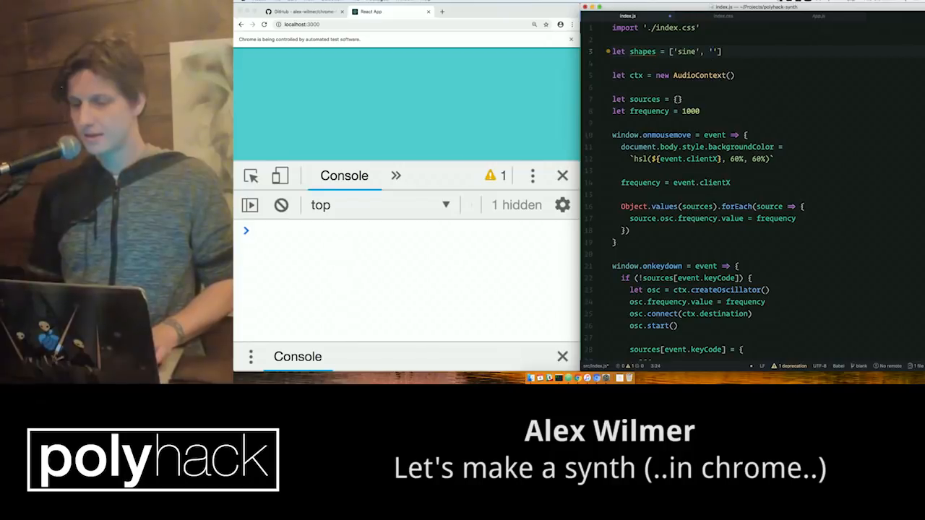
- Define the shapes list: 'sine', 'square', 'triangle', 'sawtooth'
type("square',")
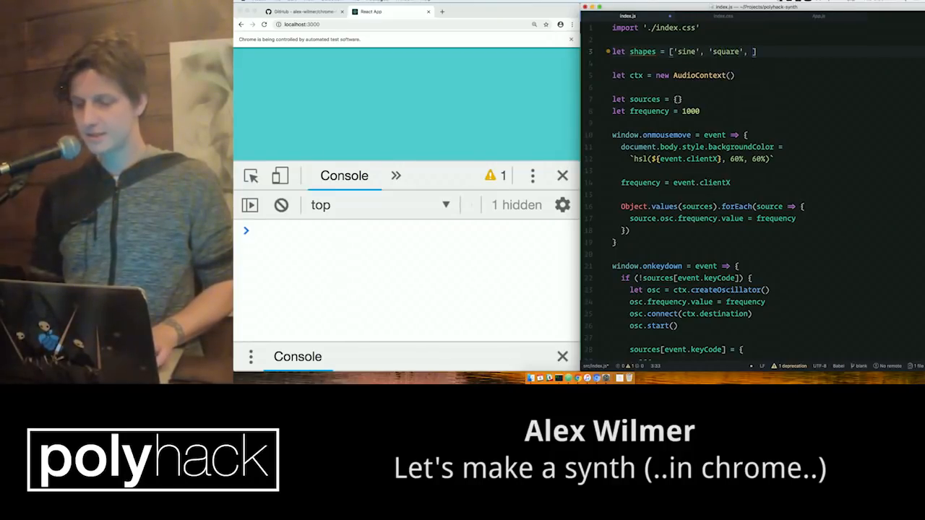
type("'triangle',")
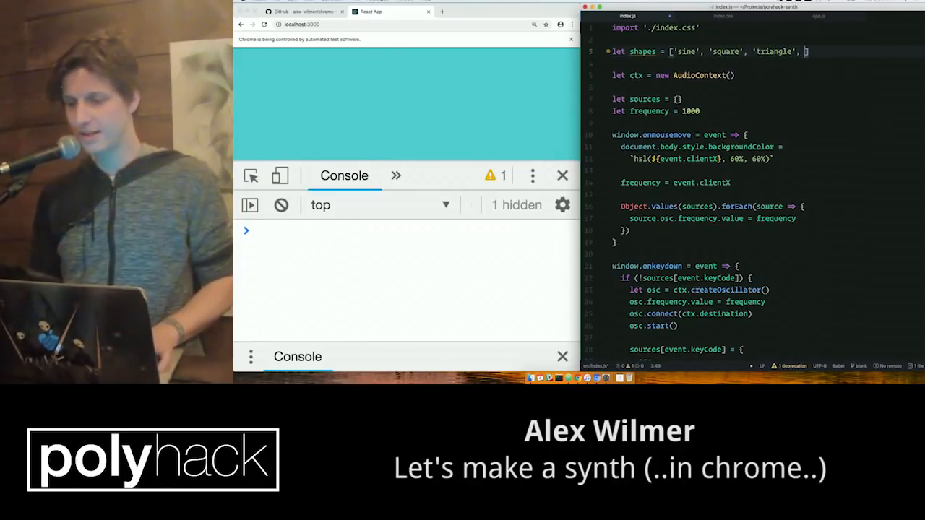
type("sawt")
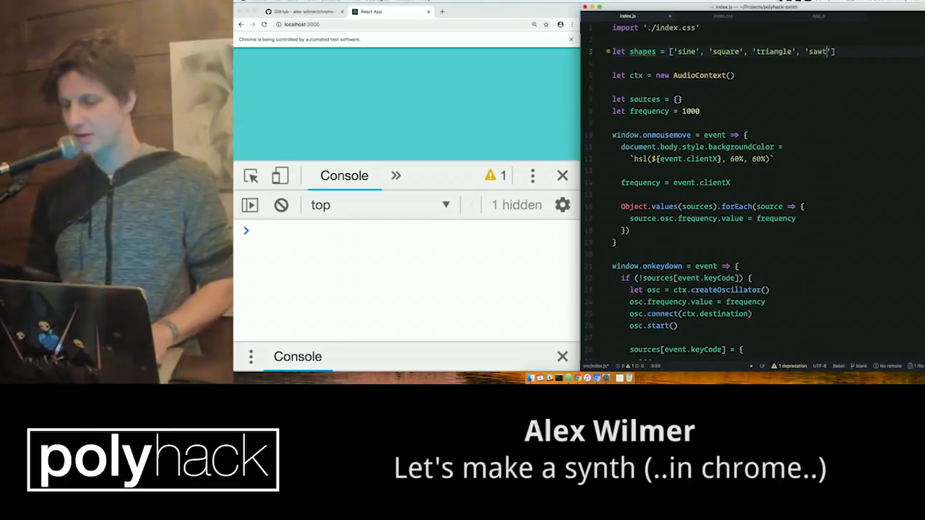
type("ooth")
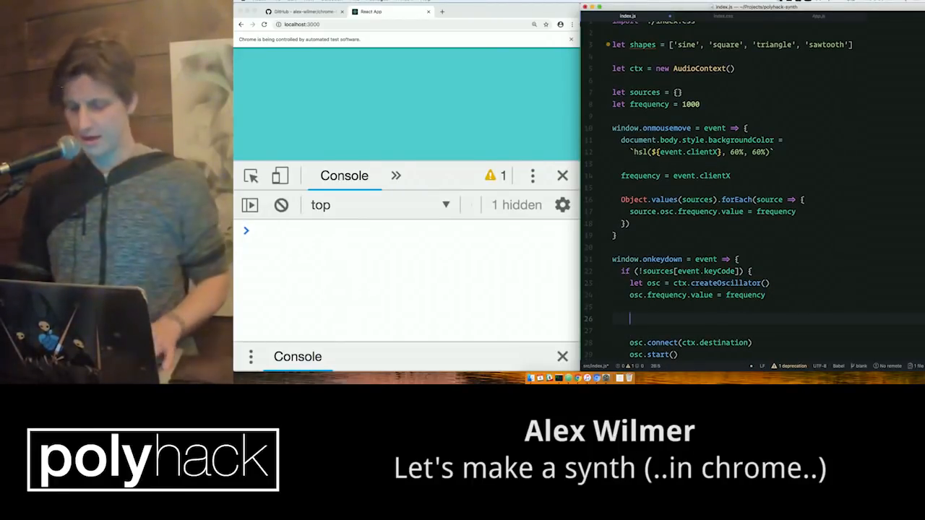
- Set osc.type to shapes[event.keyCode % shapes.length] in the keydown handler
type("osc.type =")
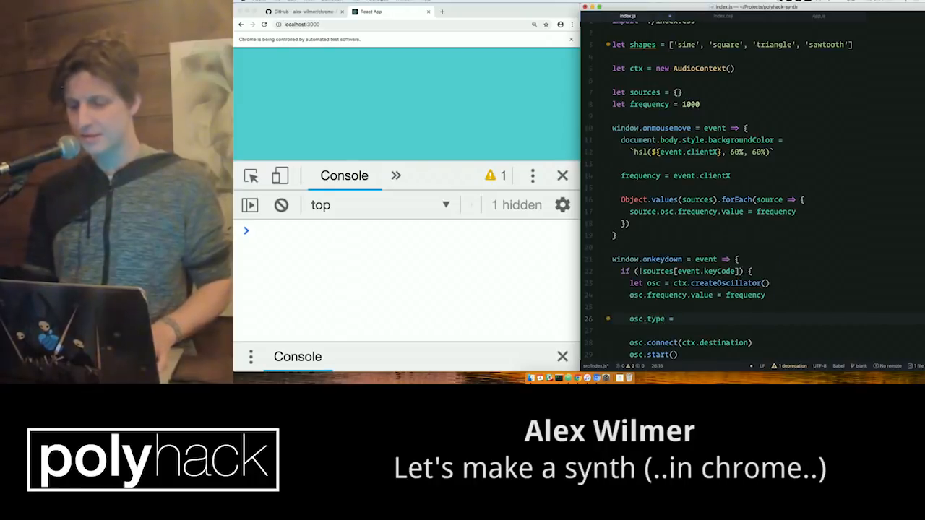
type("shapes[")
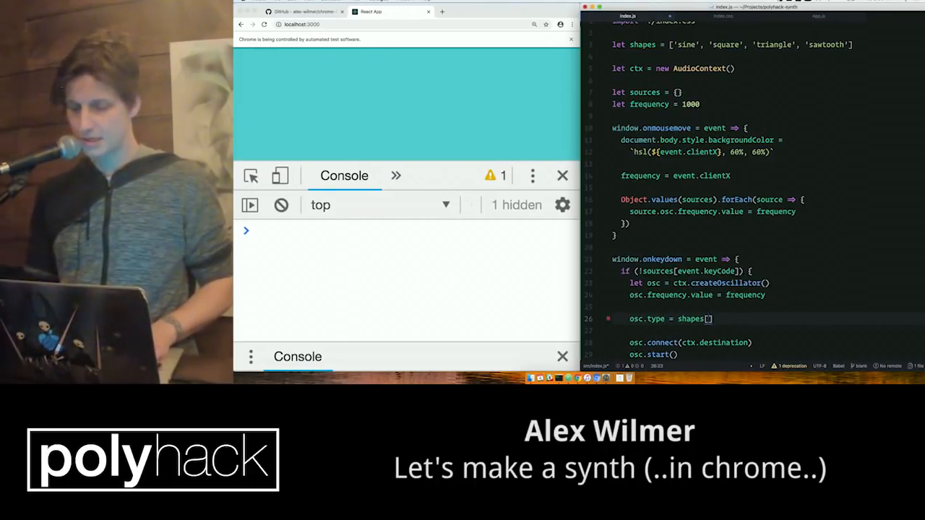
type("event.keyc")
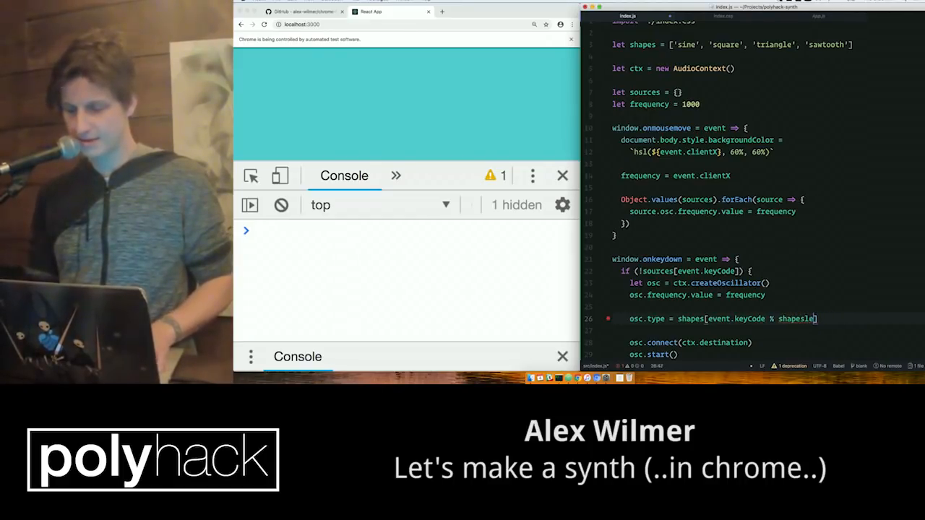
type(".length")
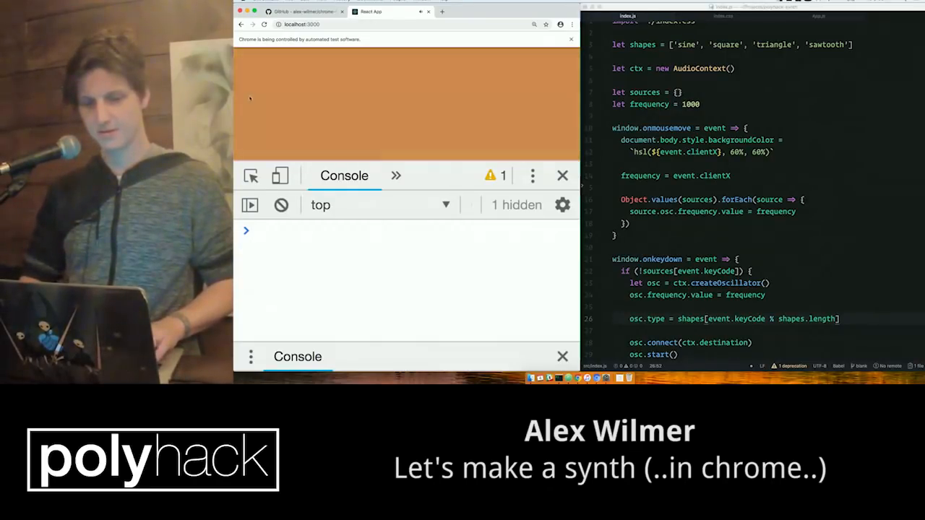
mouse_move(279, 104)
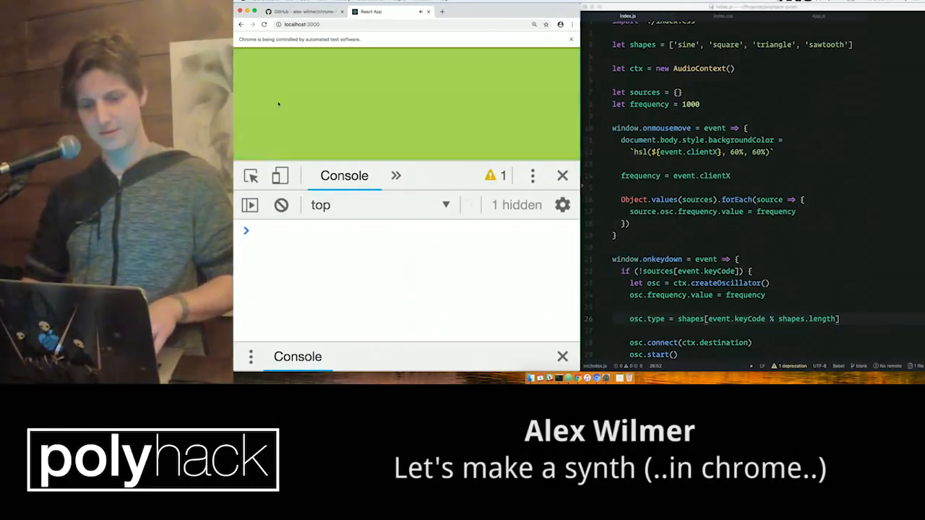
mouse_move(350, 105)
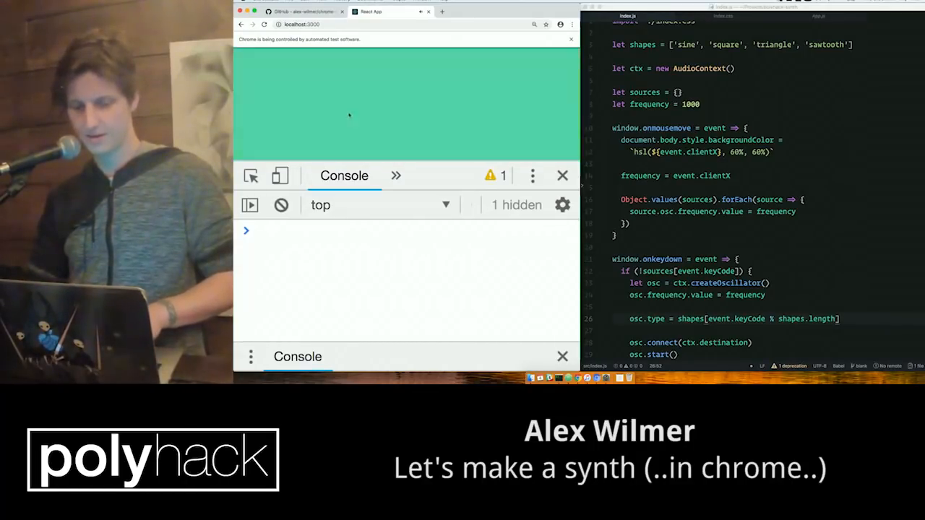
mouse_move(484, 126)
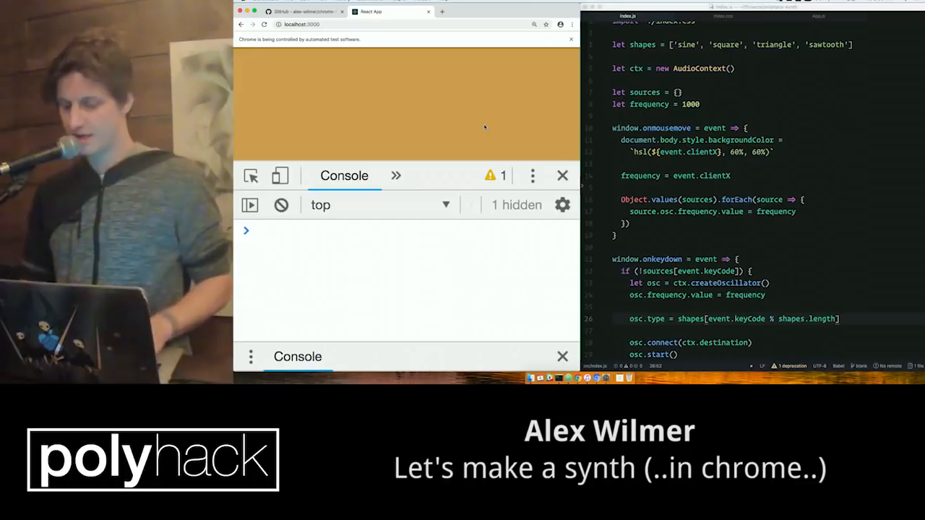
mouse_move(290, 125)
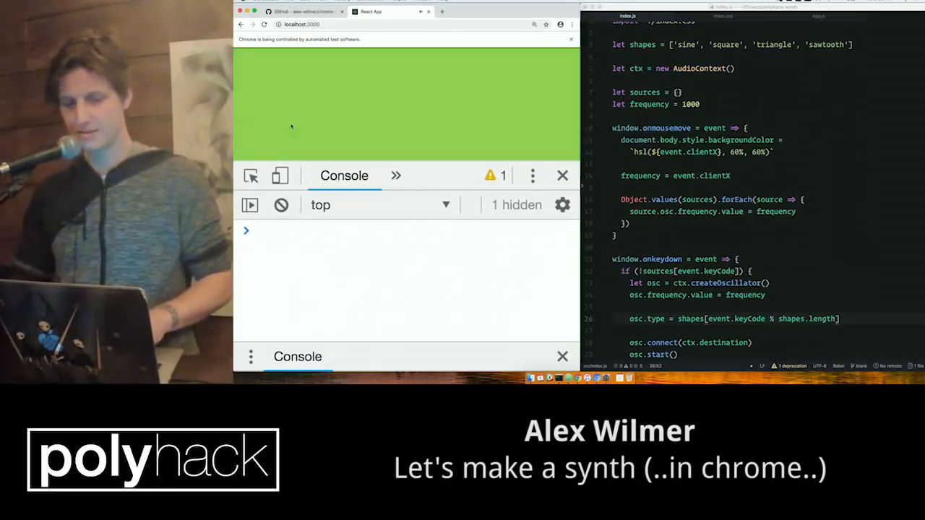
mouse_move(250, 125)
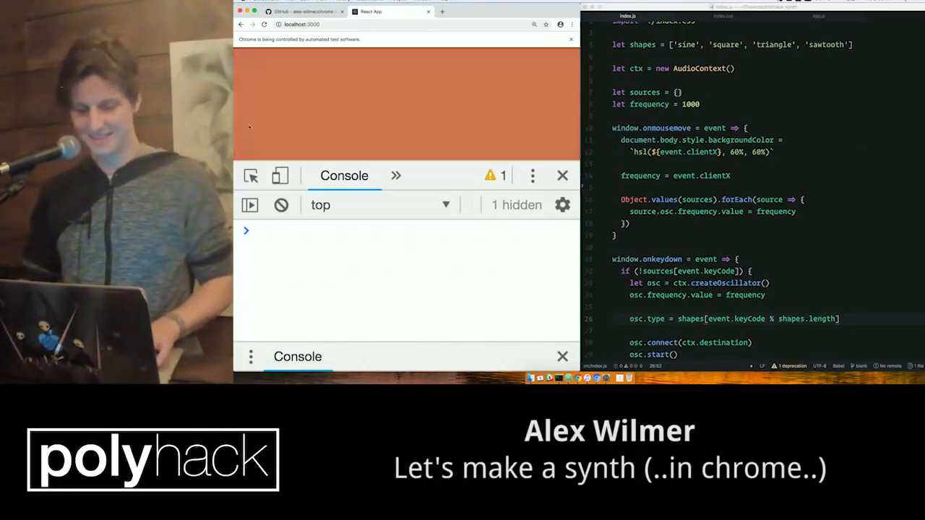
mouse_move(416, 107)
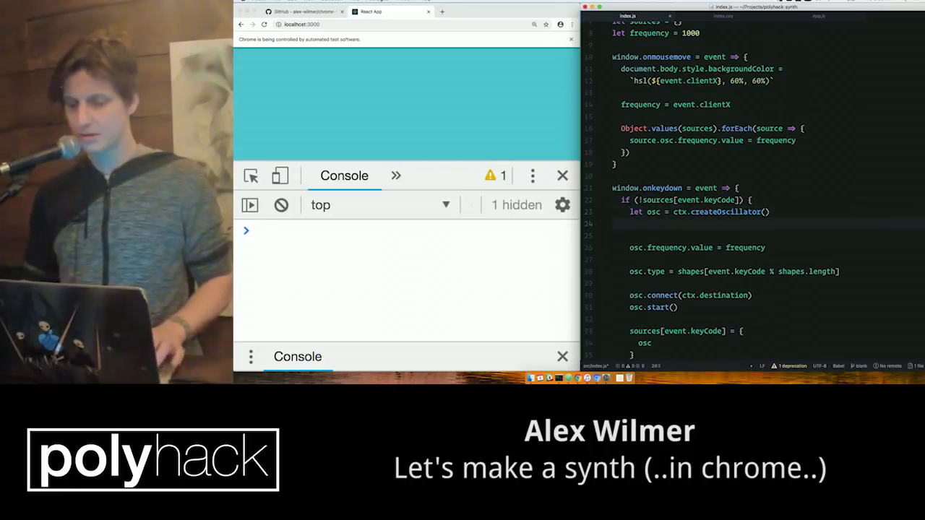
- Create a gain node with ctx.createGain() and connect it to ctx.destination
type("let gain = ctx.c")
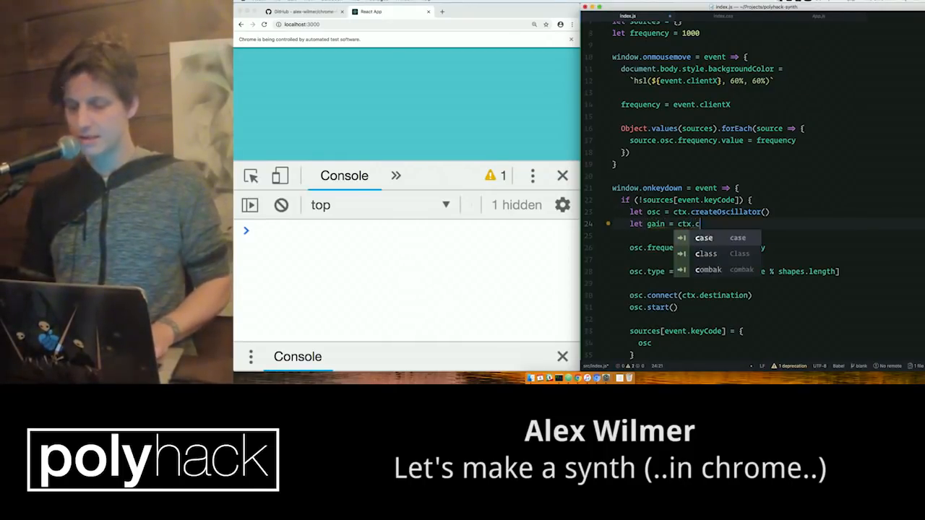
type("reateGain()")
type("osc.connect(gain")
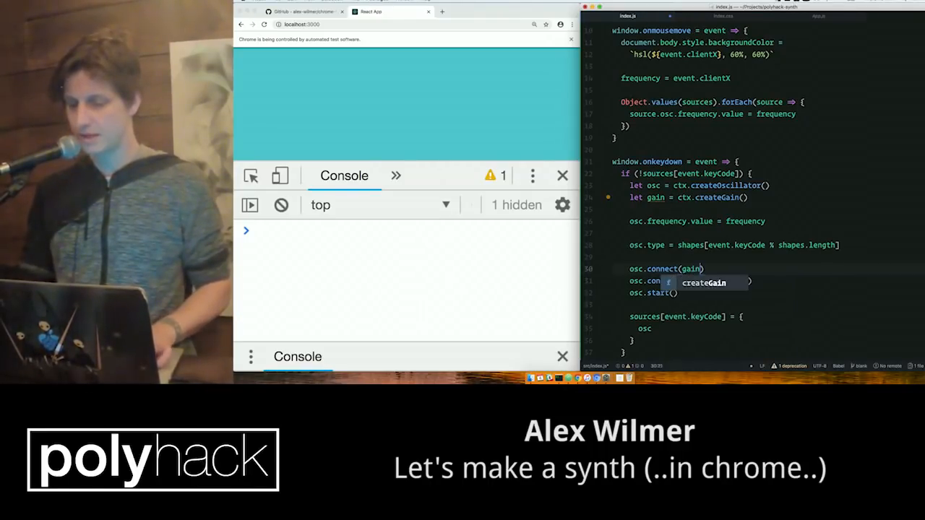
type("gain.connect(ctx.destination)")
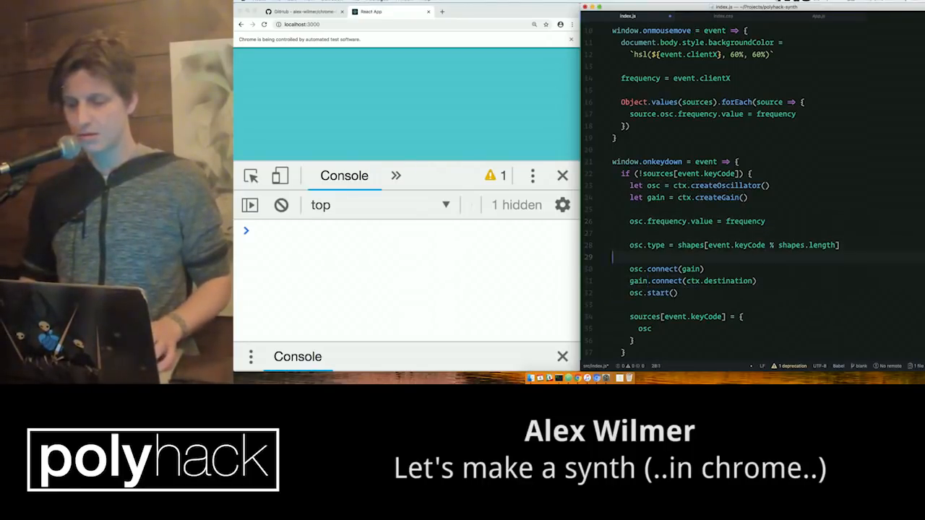
- Set the new gain node's initial gain value to 0
type("gain")
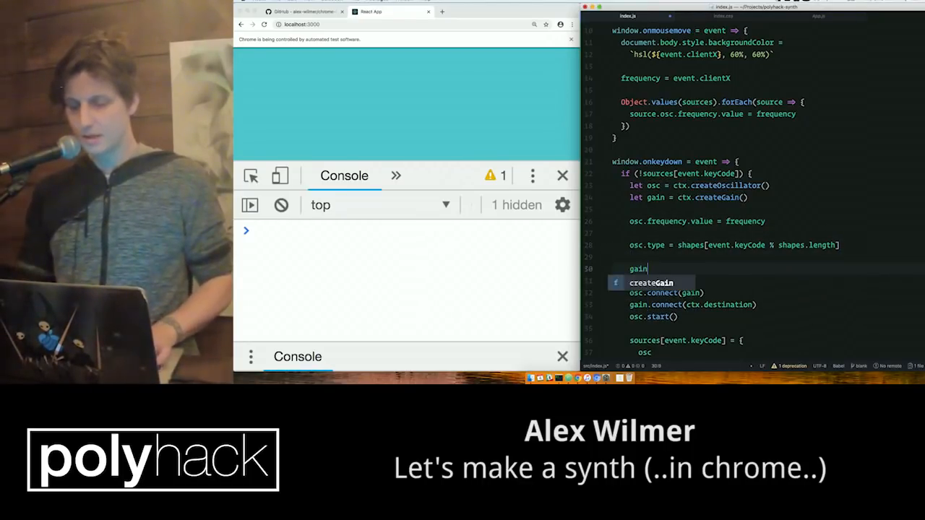
type(".gain.value =")
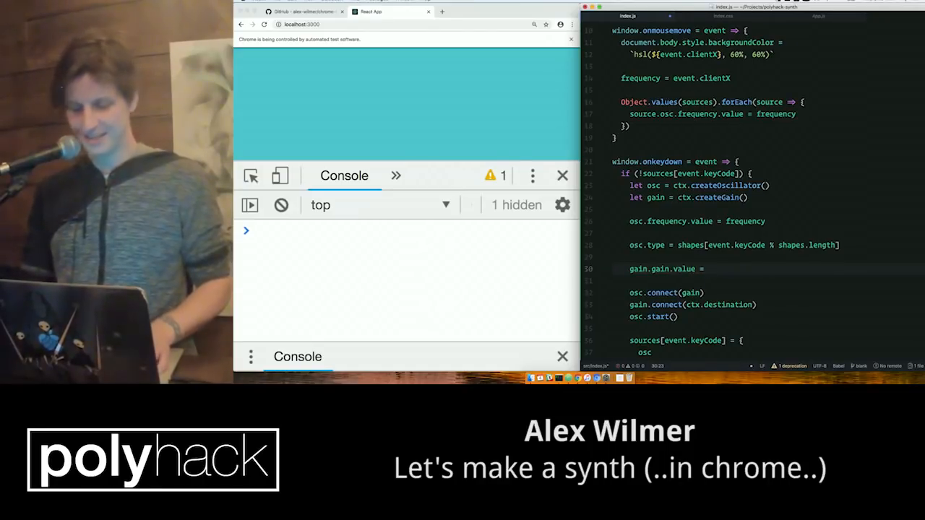
type("1")
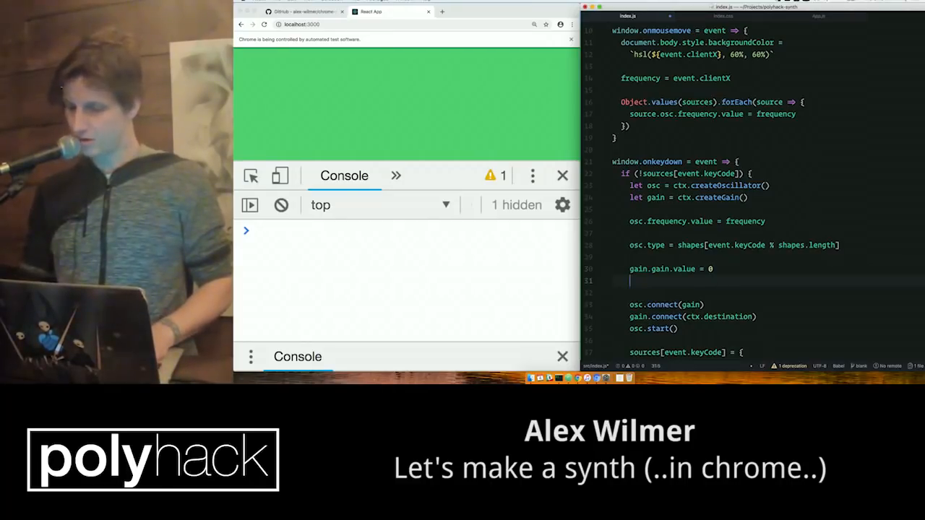
- Add gain.gain.linearRampToValueAtTime(1, ctx.currentTime + 1) below the gain value line
type("gain.gain.linearRamp")
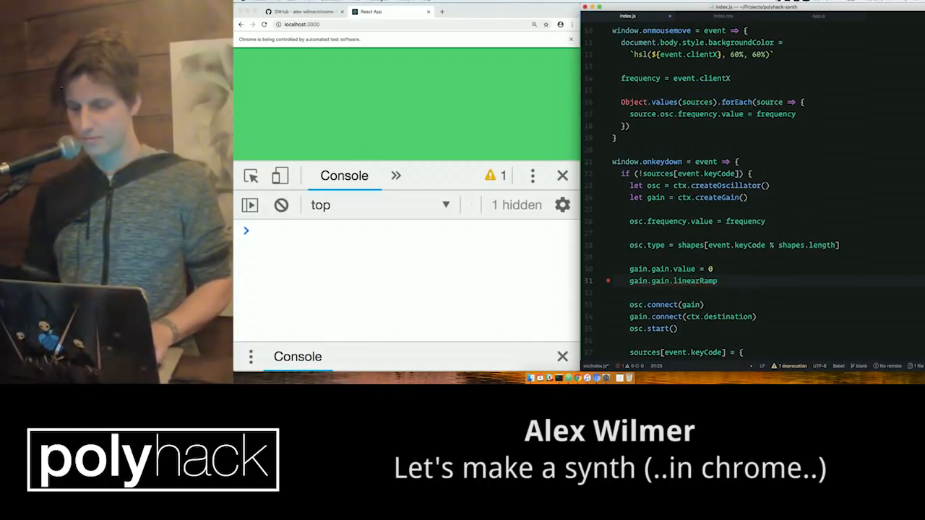
type("ToValueAtTime(")
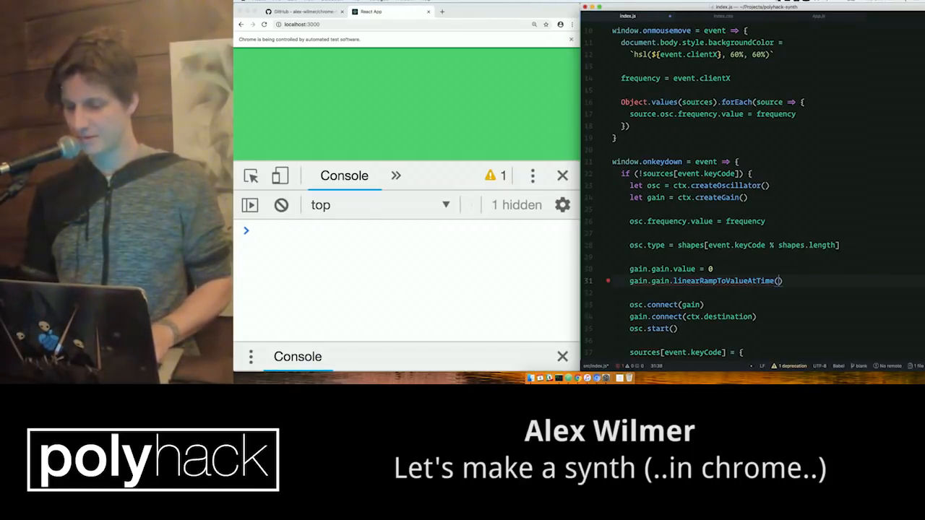
type("1,")
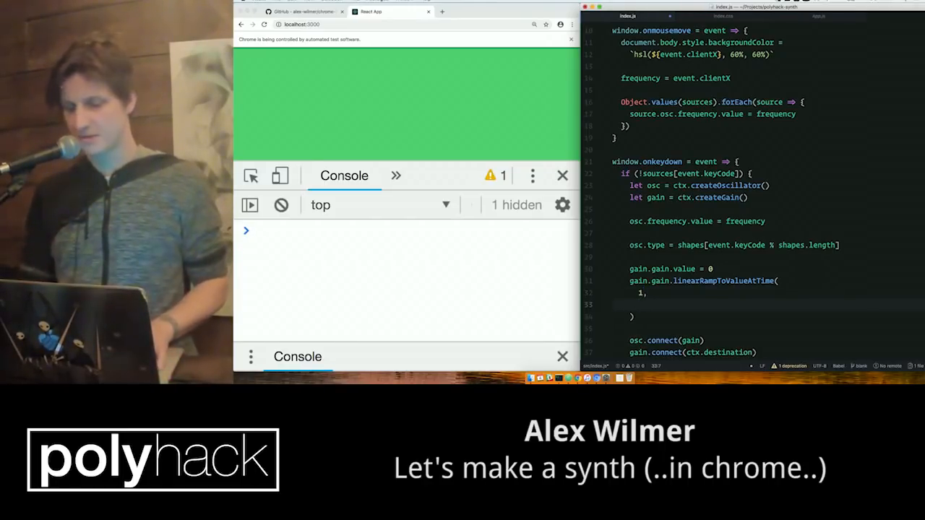
type("ctx.current")
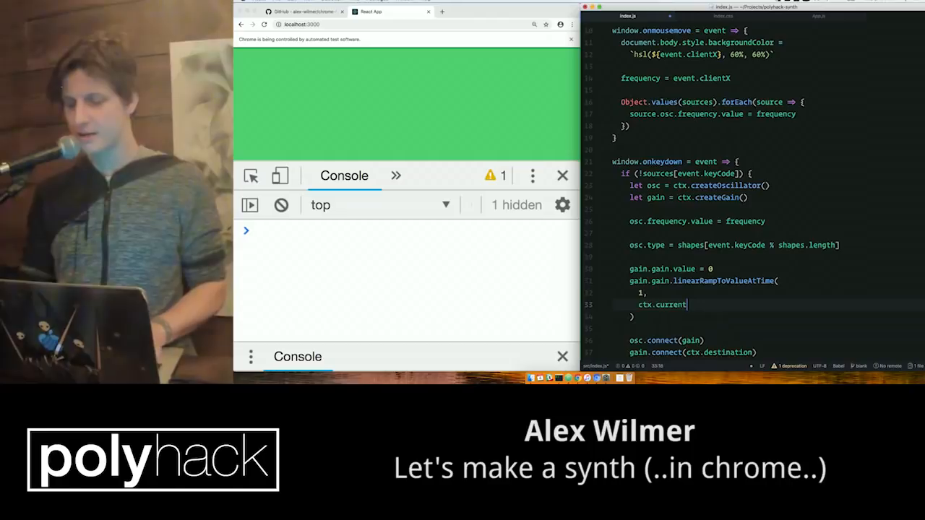
type("Time +")
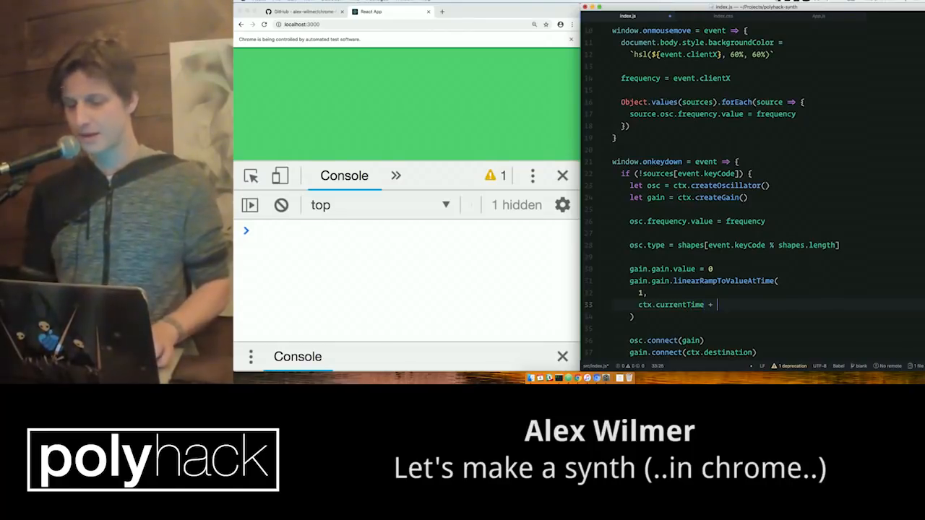
type("1")
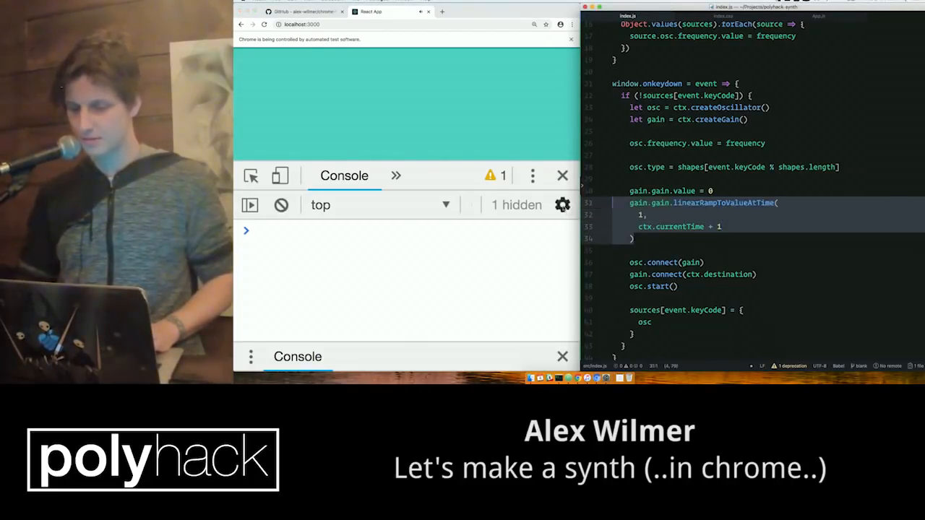
- Store gain in sources, ramp it to 0 on keyup, and change attack to 0.2 seconds
scroll("down", 3)
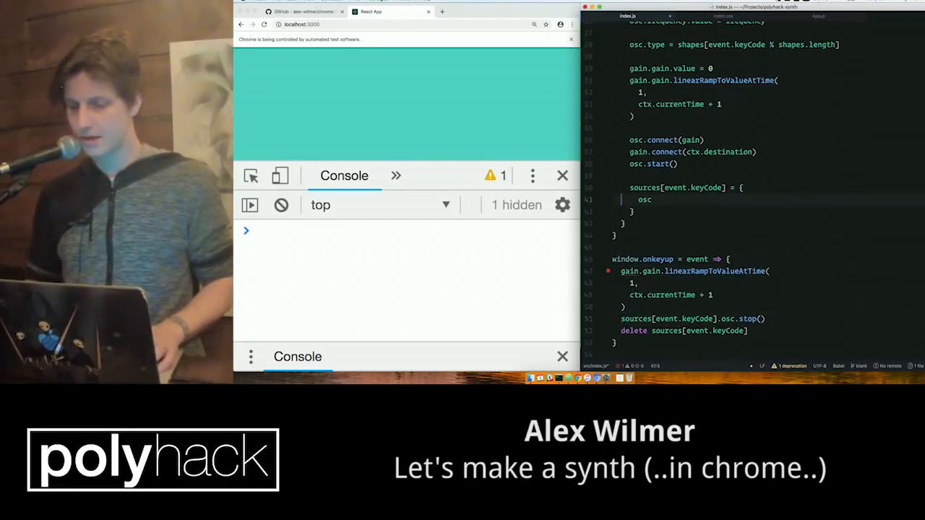
type("gain")
left_click(695, 271)
type("sources[event.keyCode")
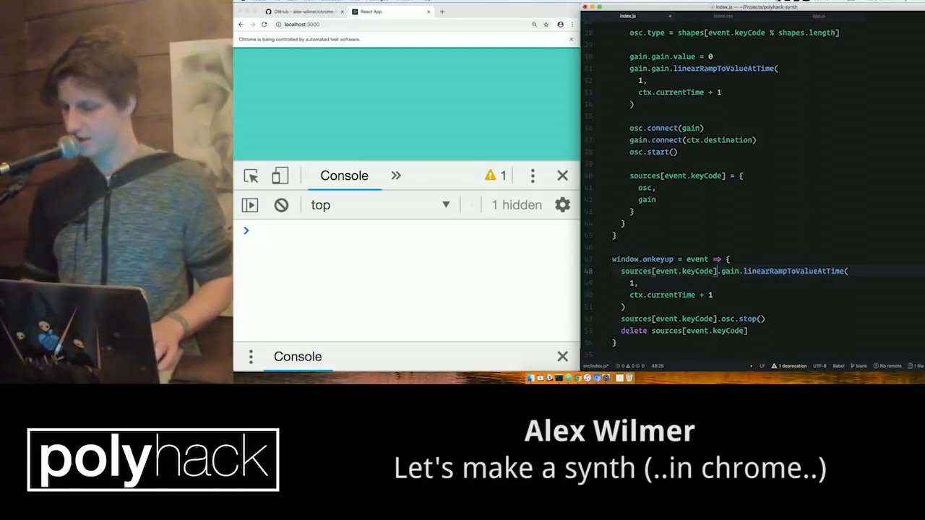
type("gin")
left_click(679, 91)
type("0")
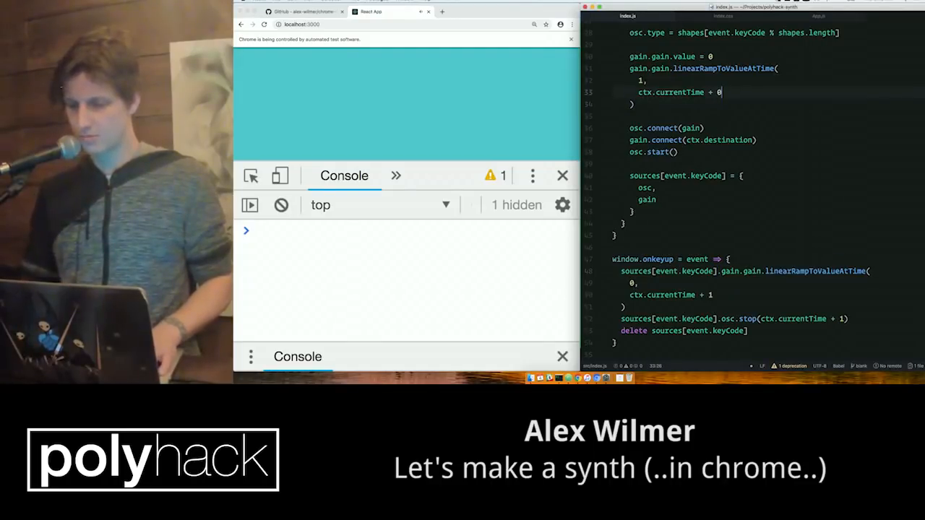
type(".2")
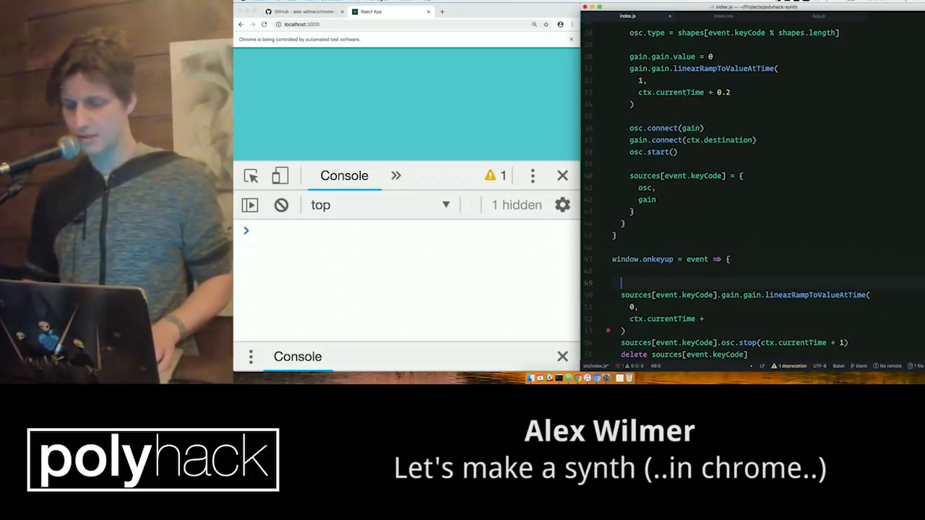
- Add let t = ctx.currentTime + 0.2 at the top of onkeyup
type("let ctx.currentTime +")
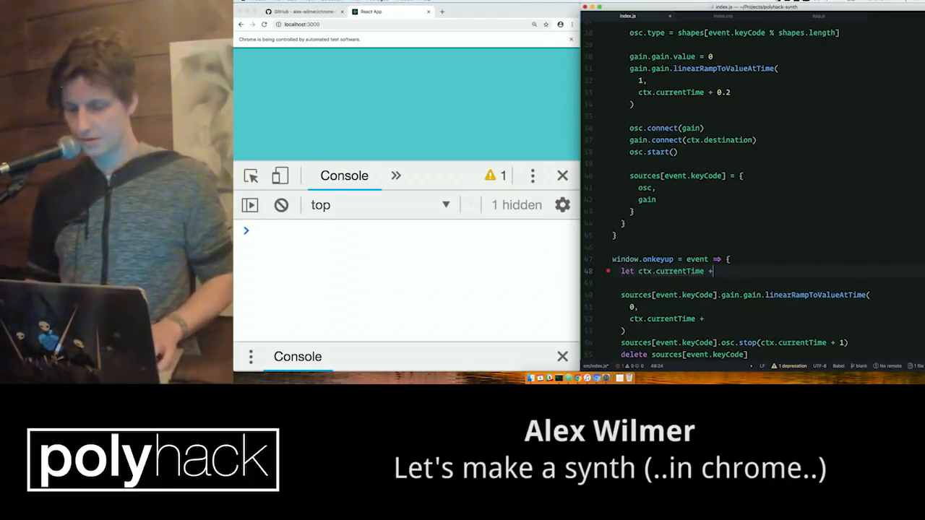
type("t")
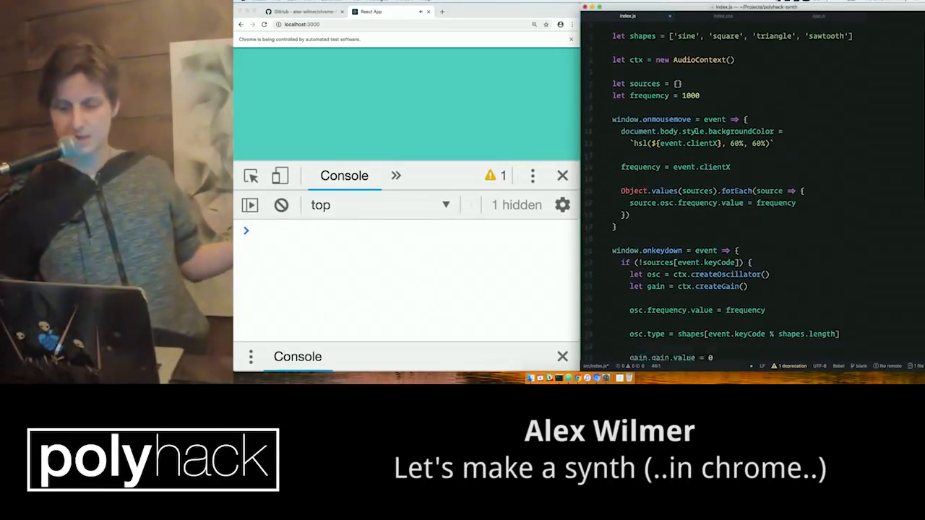
scroll("down", 3)
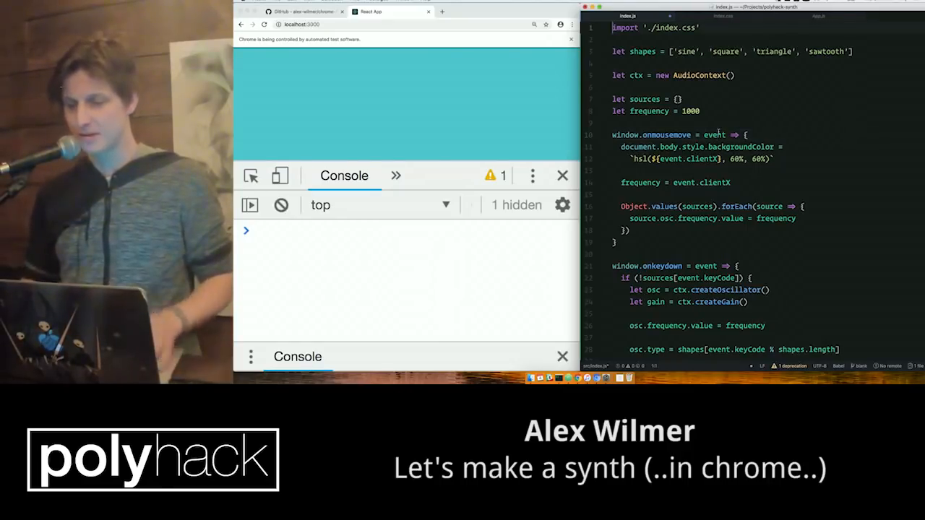
- Import AudioKeys from 'audiokeys', add let keyboard = new AudioKeys(), and use keyboard.down
type("import AudioKeys from '")
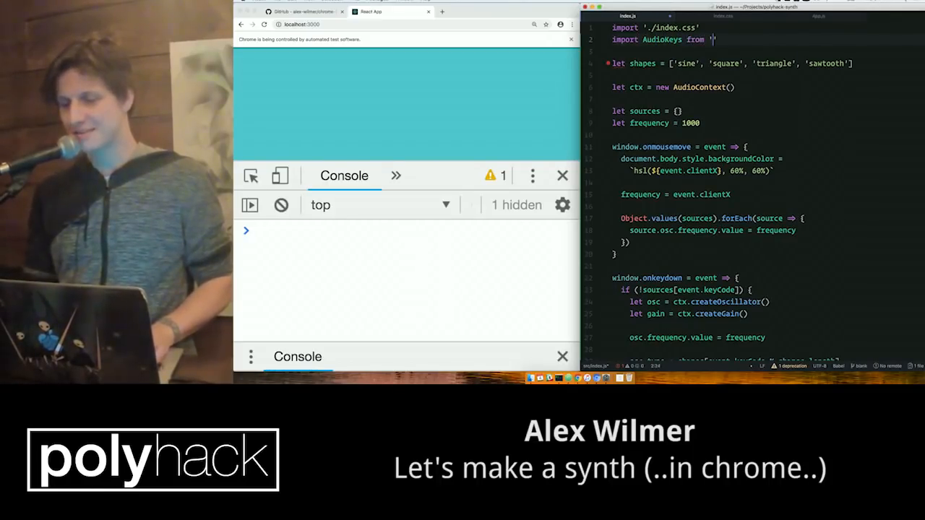
type("audiokeys'")
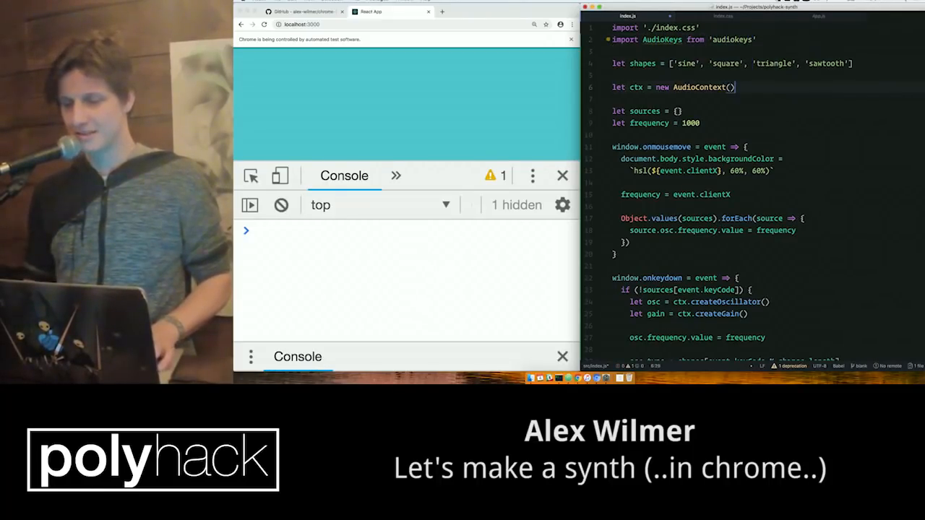
type("let keyboard =")
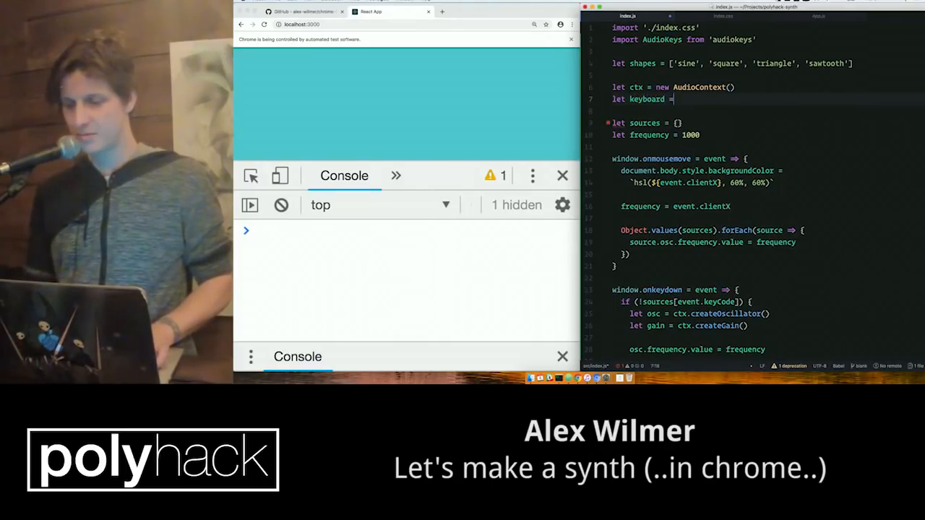
type("new AudioKeys(")
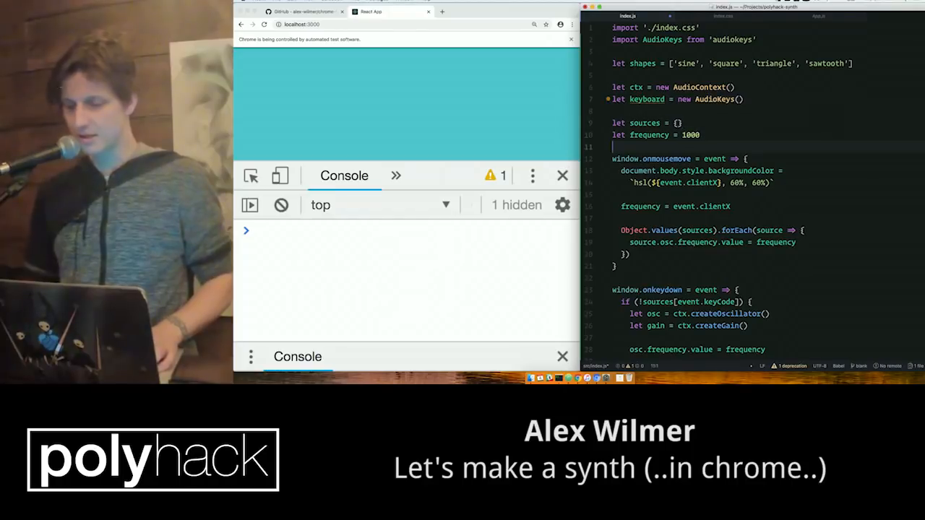
scroll("down", 3)
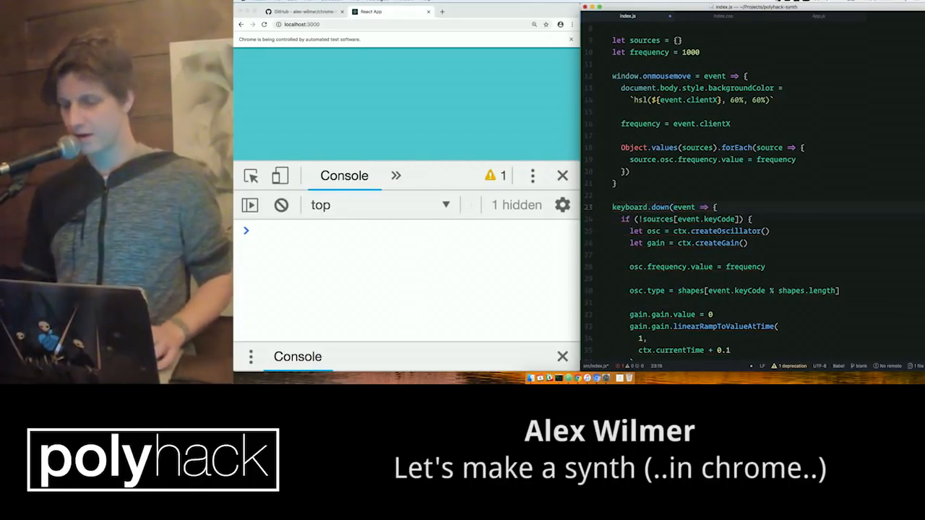
- Scroll to the keydown handler's end and add the closing parenthesis after the brace
scroll("down", 3)
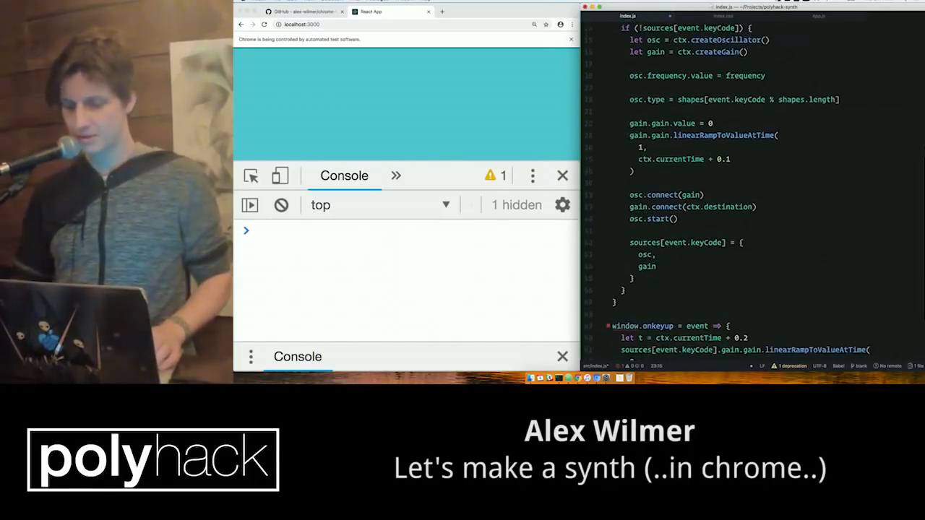
scroll("down", 3)
type(")")
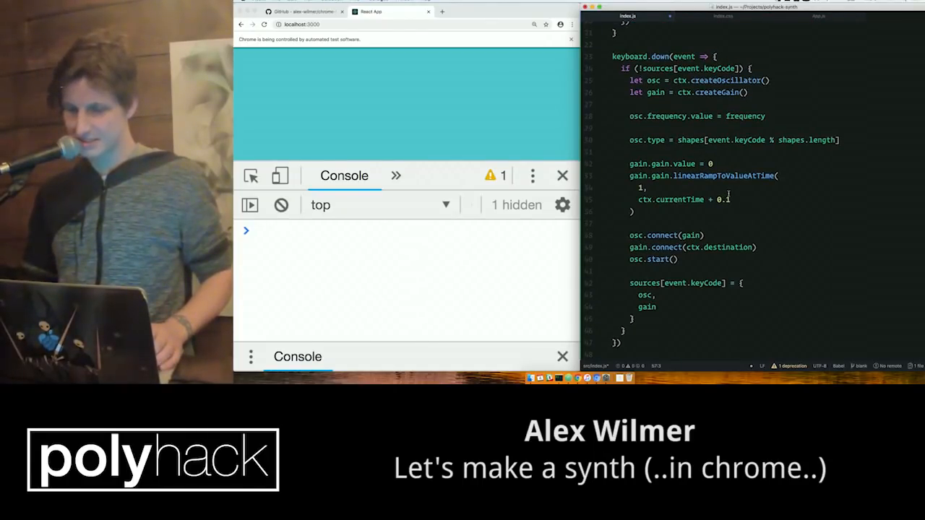
scroll("down", 3)
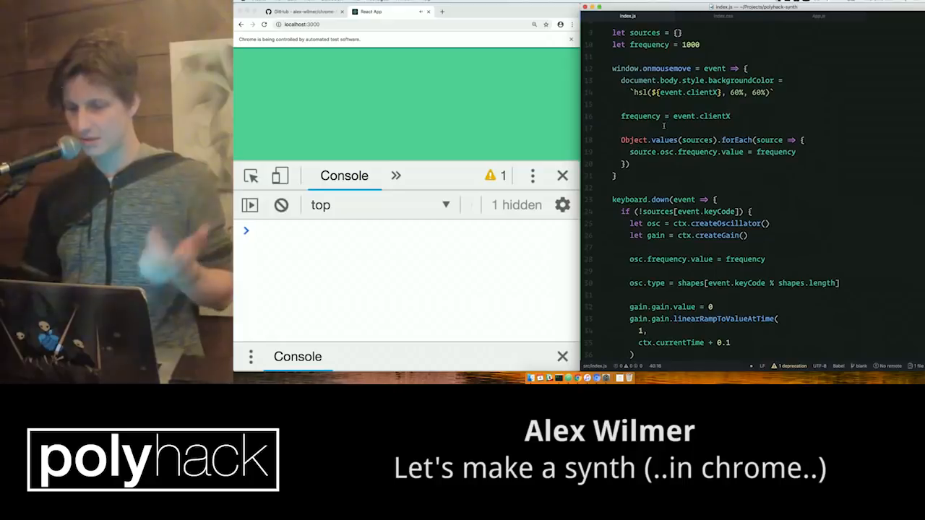
- Scroll down index.js to the oscillator frequency line and the key-release handler
scroll("down", 3)
type("event.")
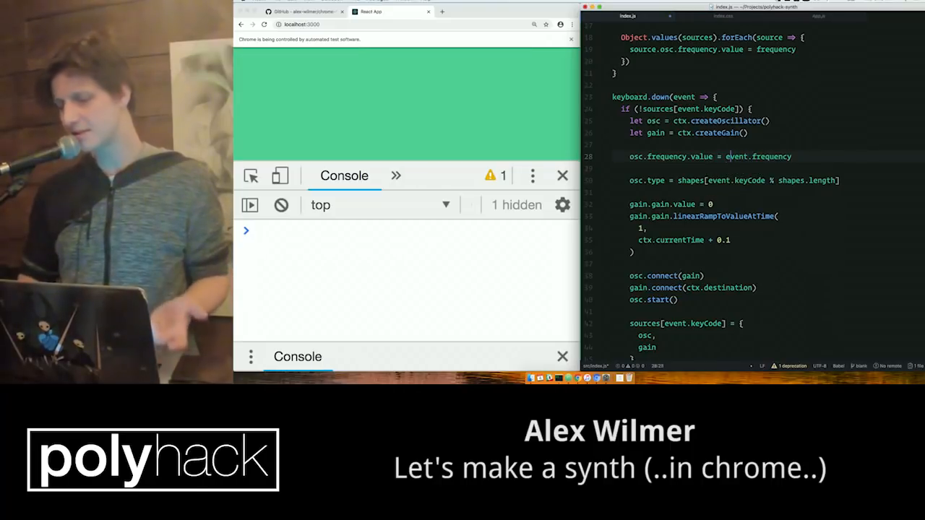
scroll("down", 3)
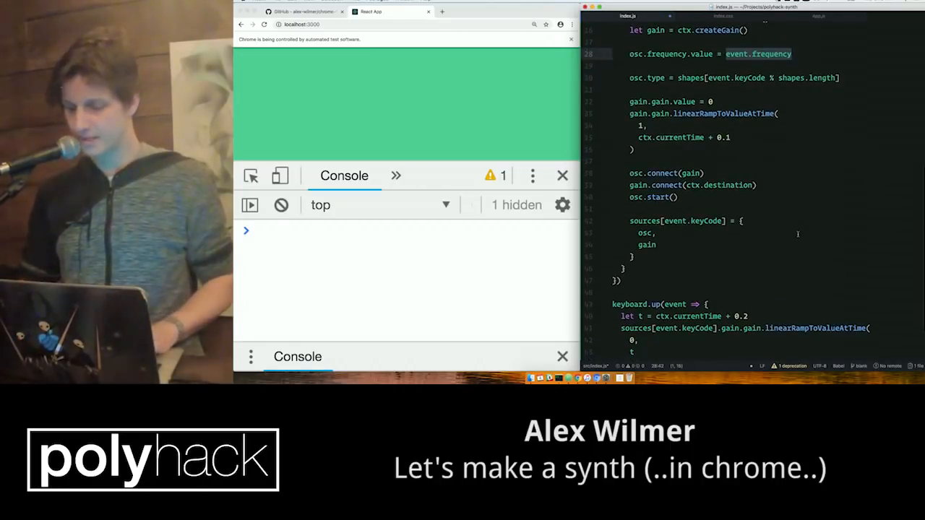